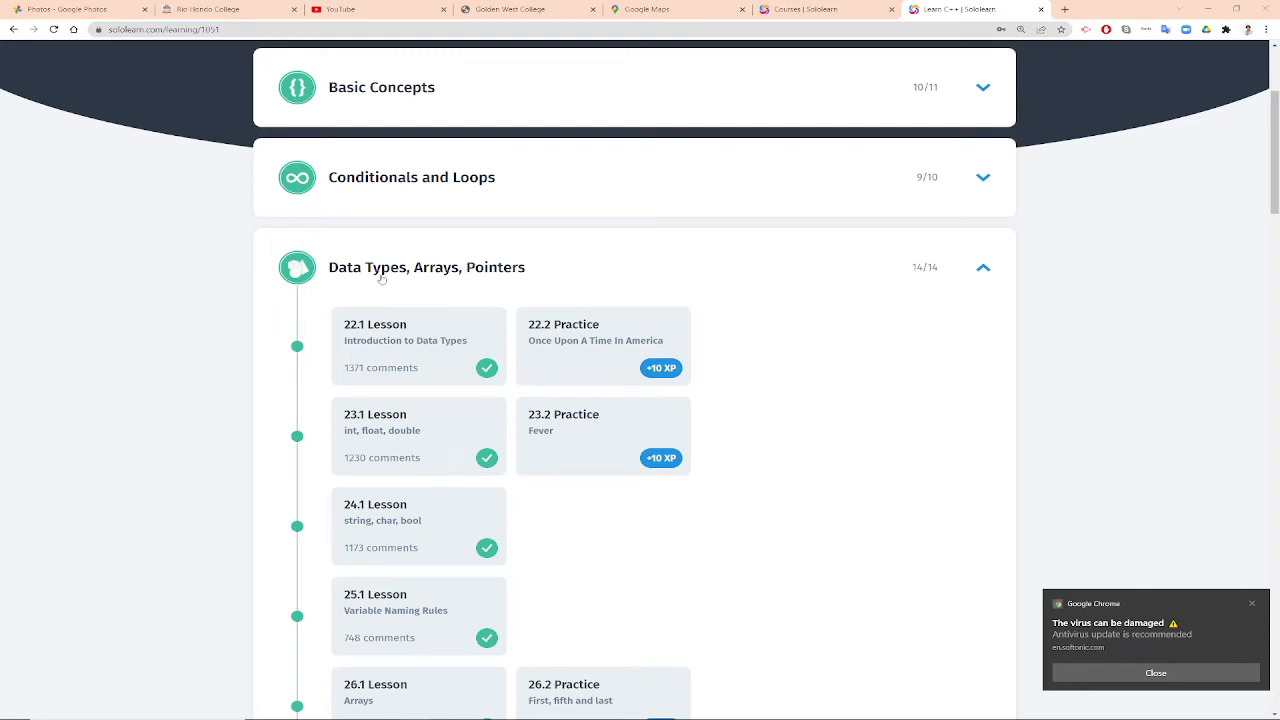
Step: Scroll the C++ course outline until the Ticket Office code project under Data Types, Arrays, Pointers is visible
scroll(down, 3)
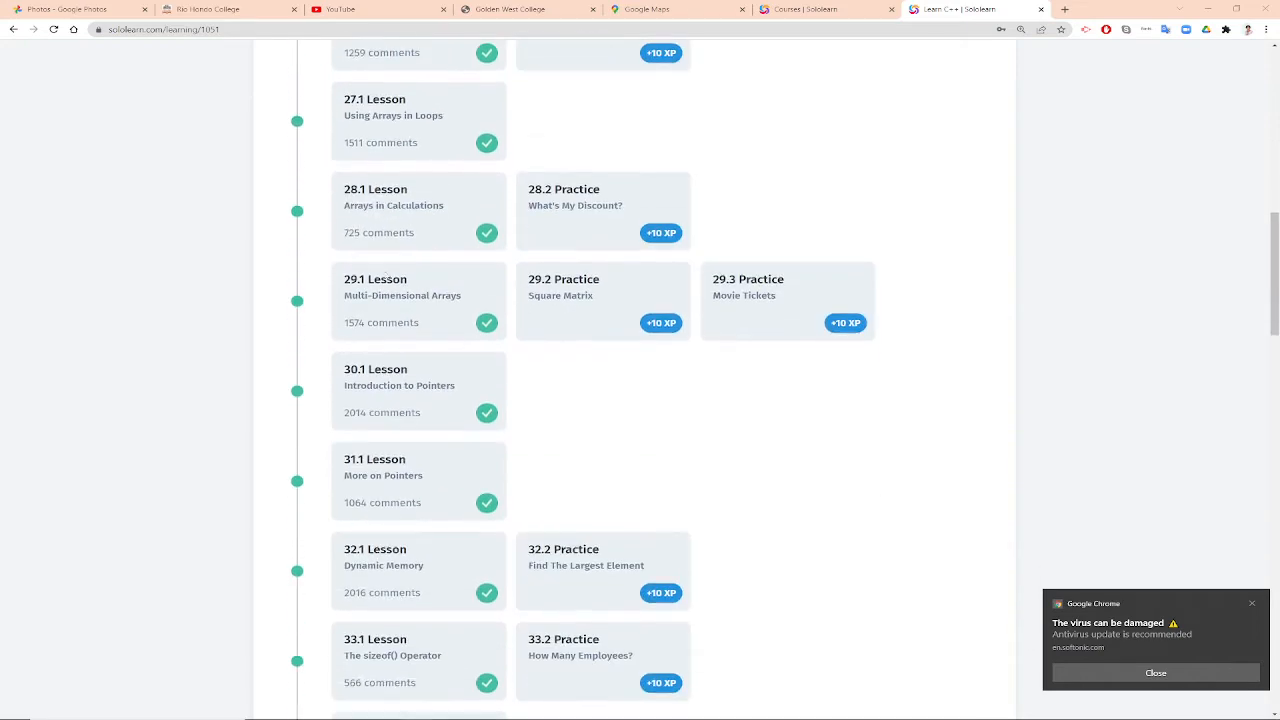
scroll(down, 3)
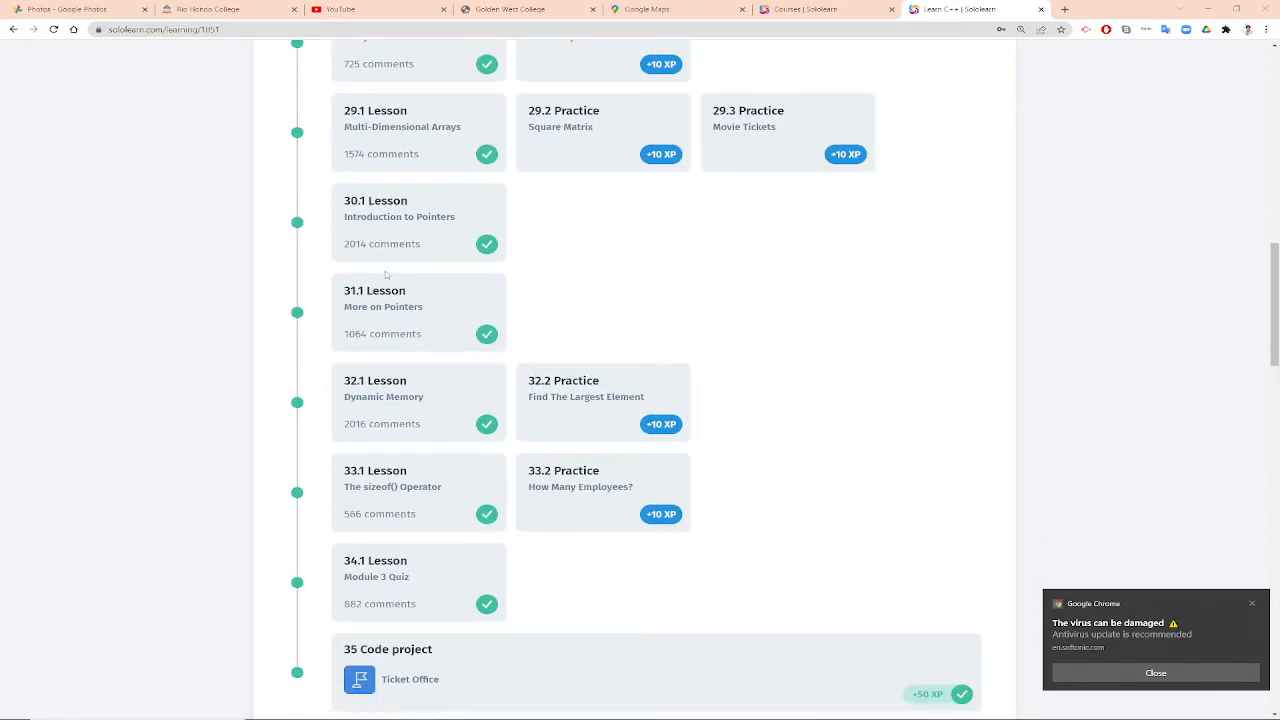
scroll(up, 3)
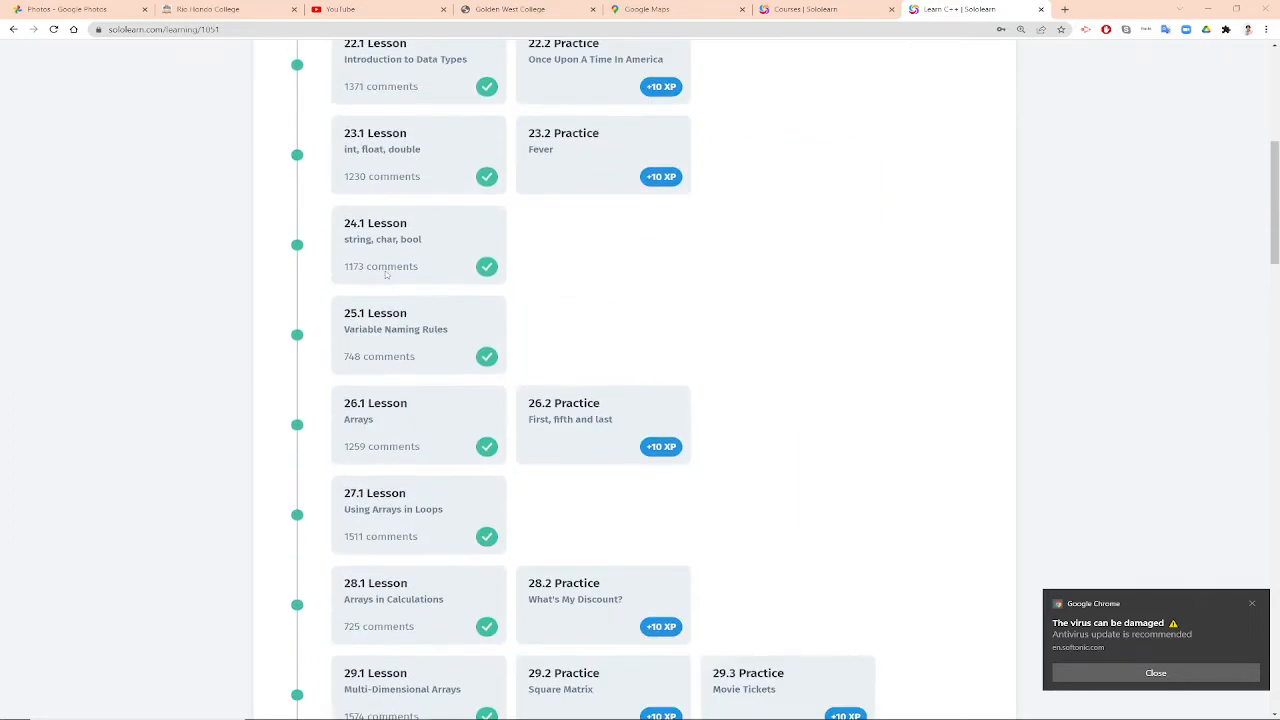
scroll(up, 3)
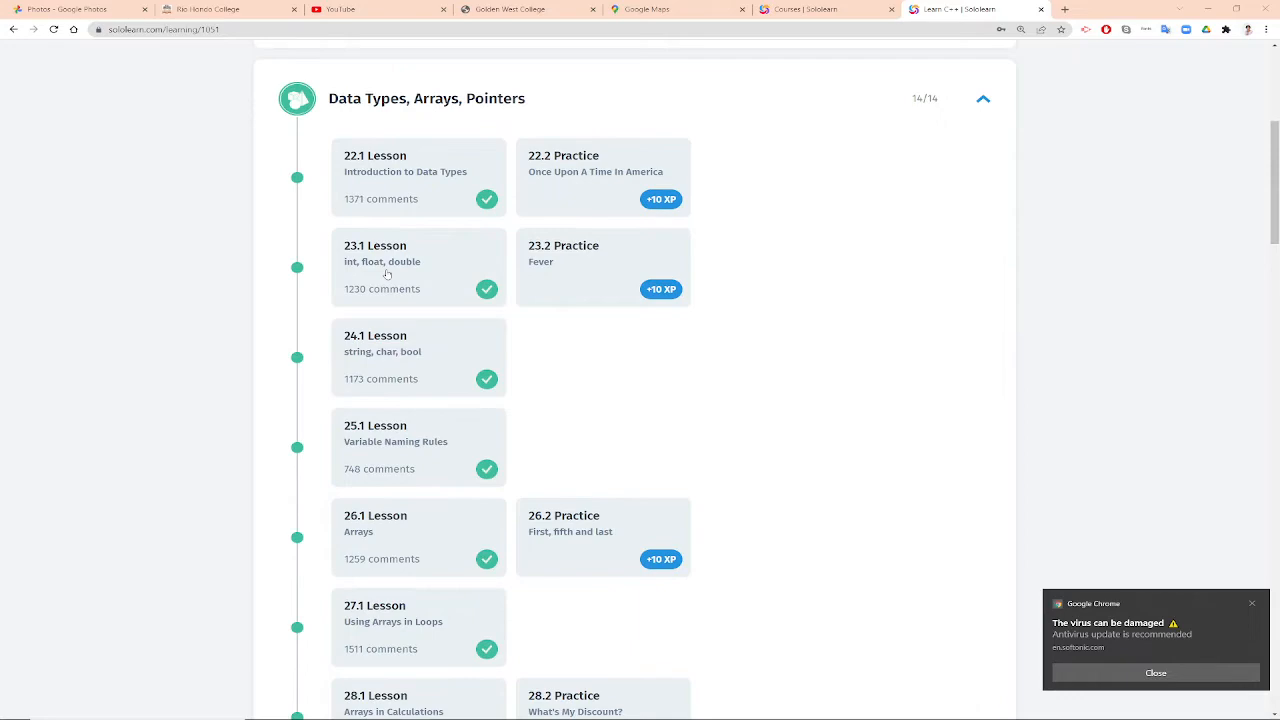
scroll(down, 3)
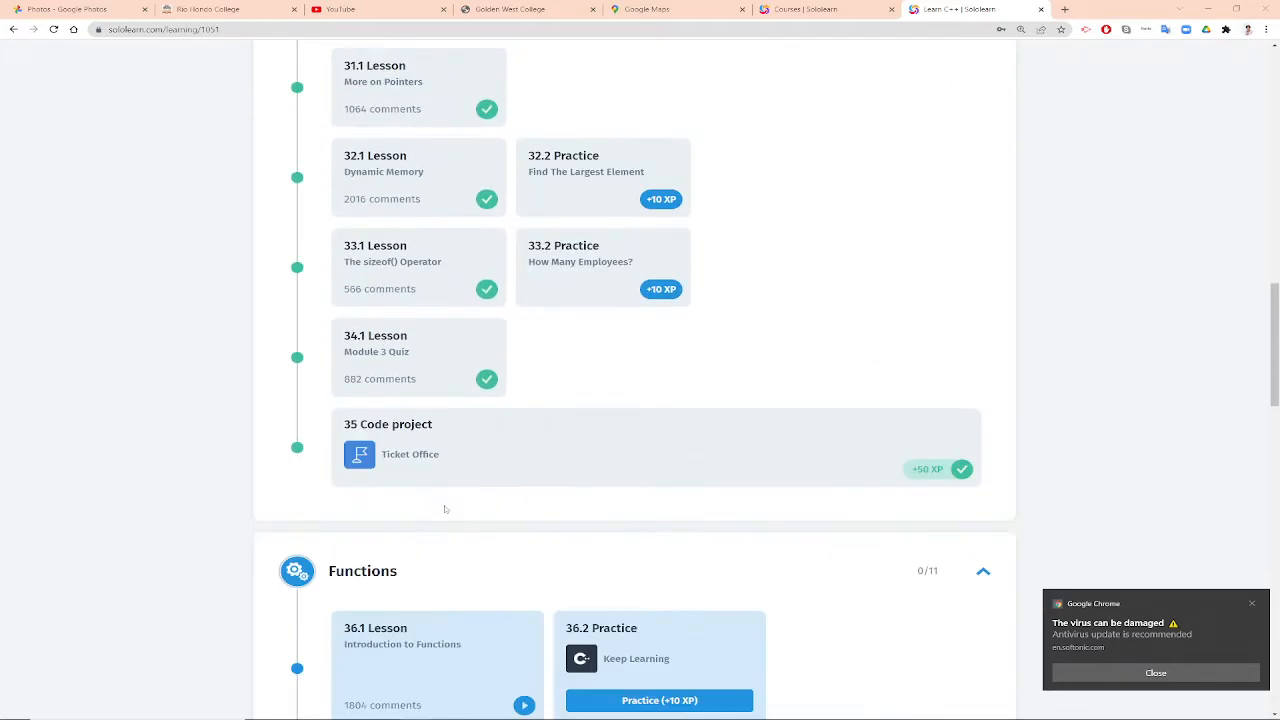
mouse_move(408, 456)
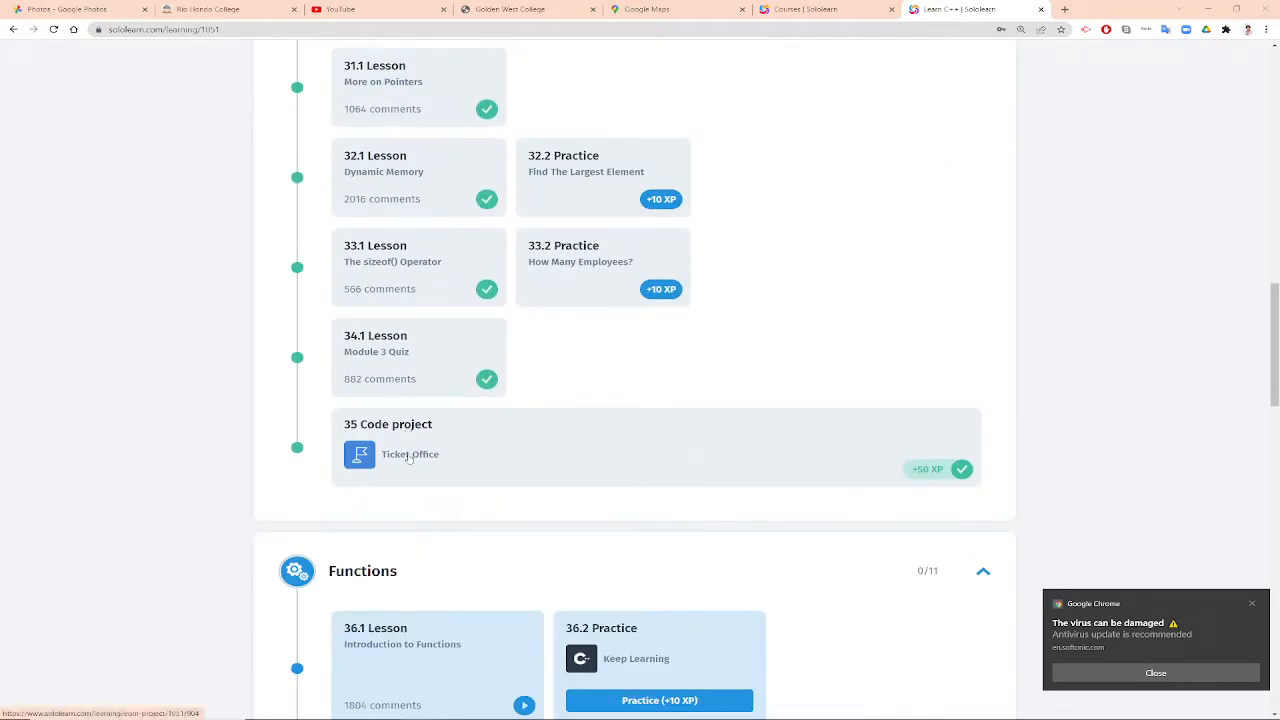
Step: Enter the Ticket Office project and delete the old solution, keeping only the starter code
click(410, 454)
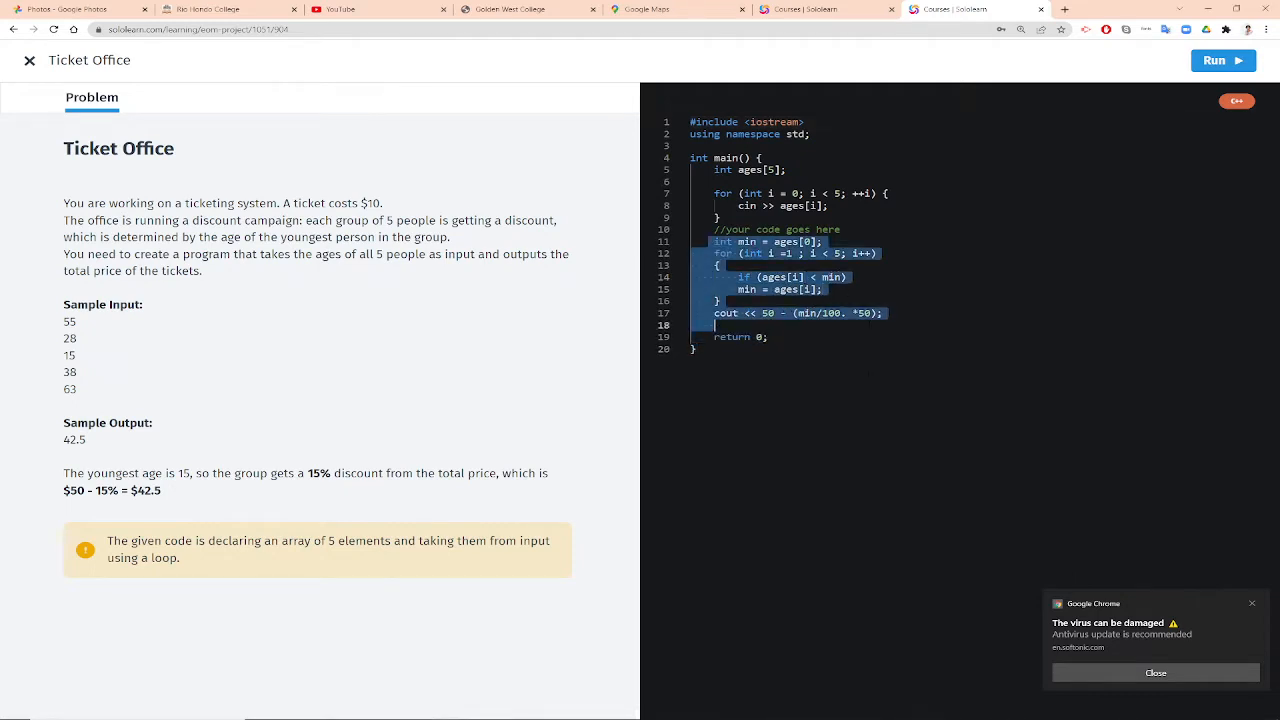
key(Delete)
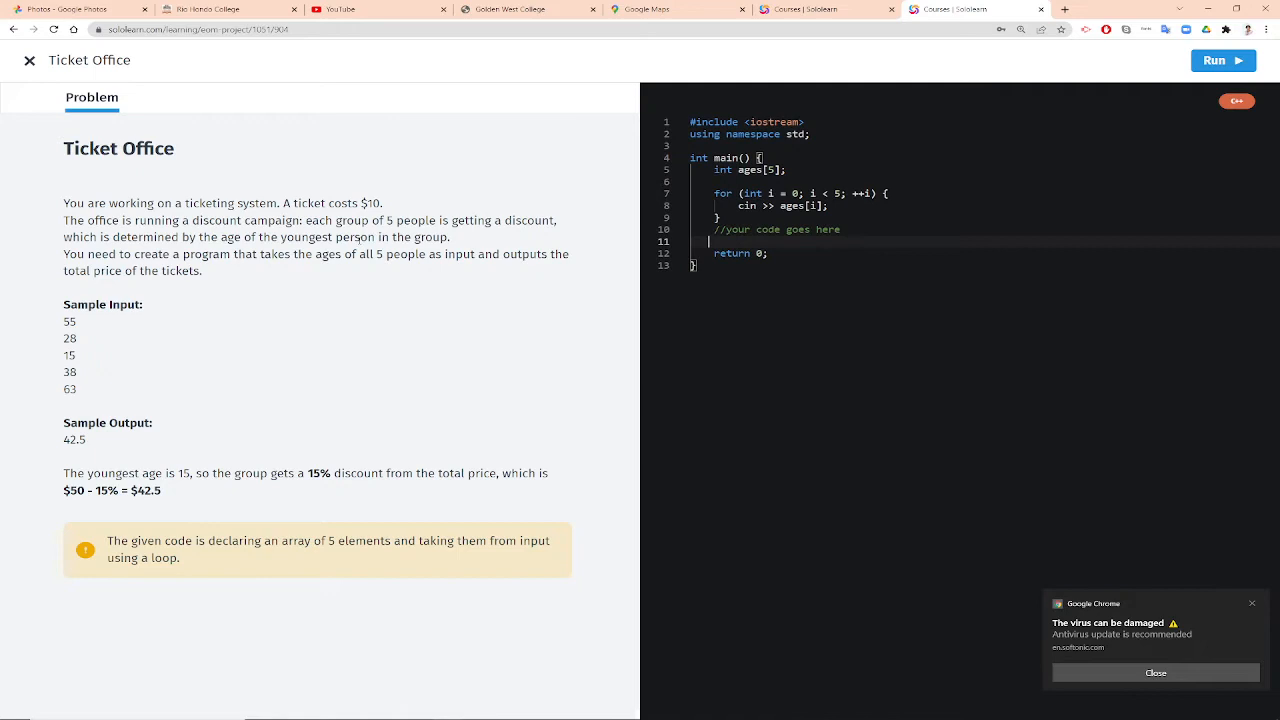
mouse_move(268, 276)
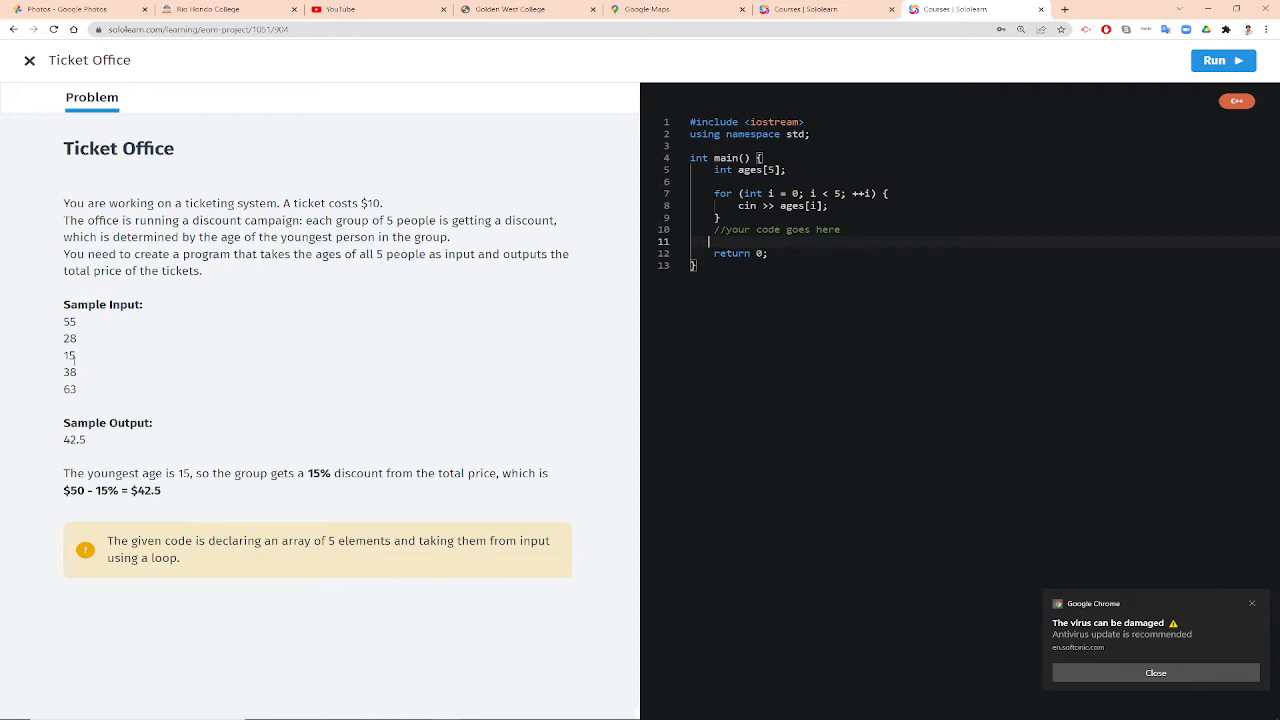
Step: Write int min = ages[0]; with a trailing // min 55 comment
text(i)
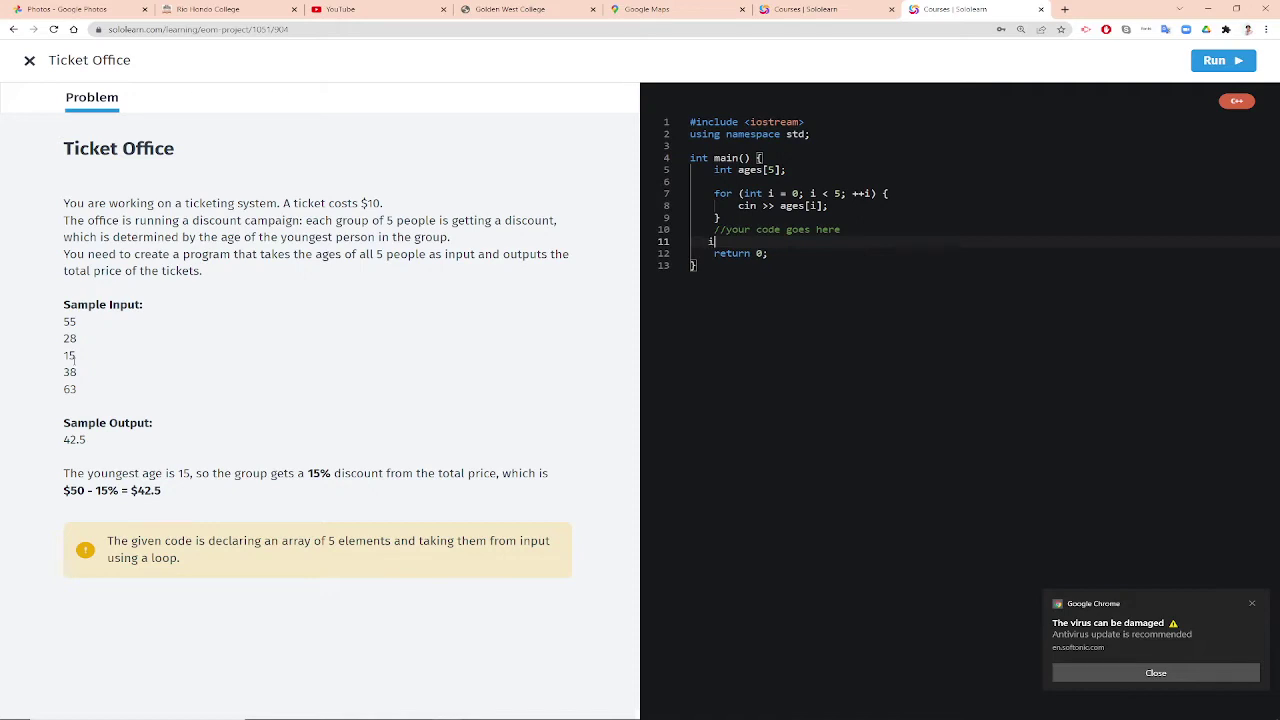
text(nt)
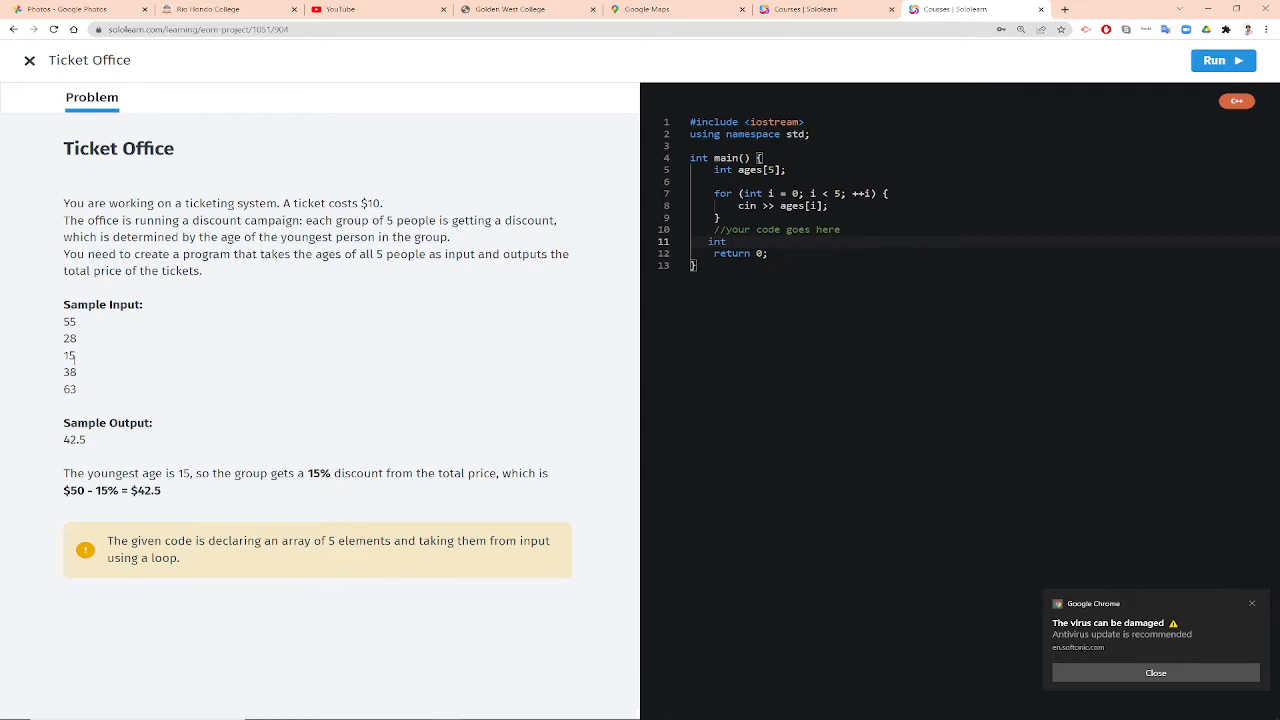
text(min =)
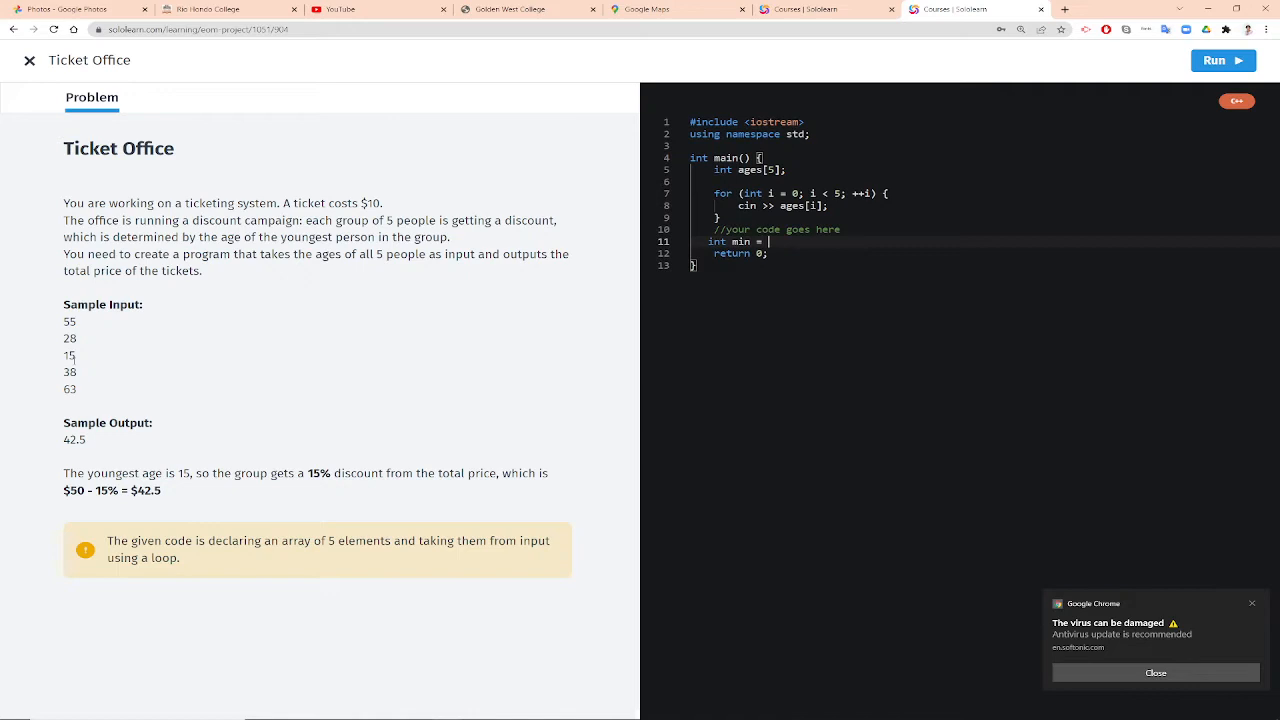
text(ages[])
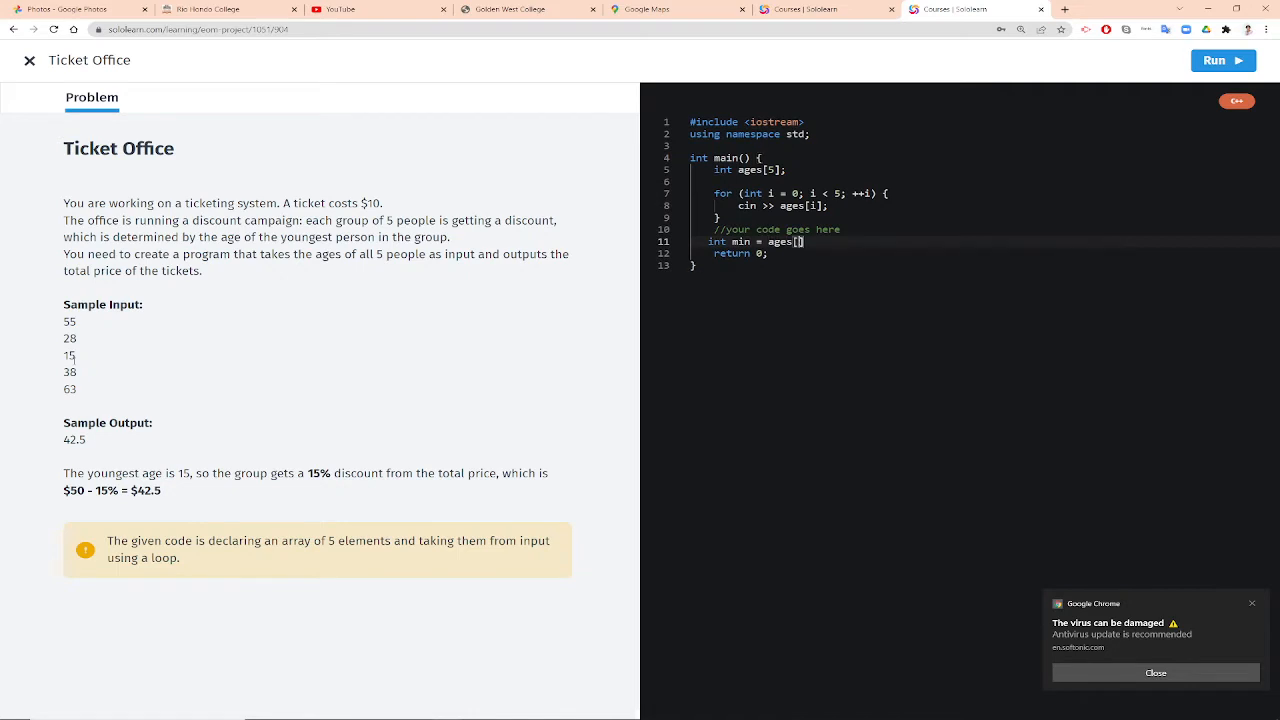
text(0)
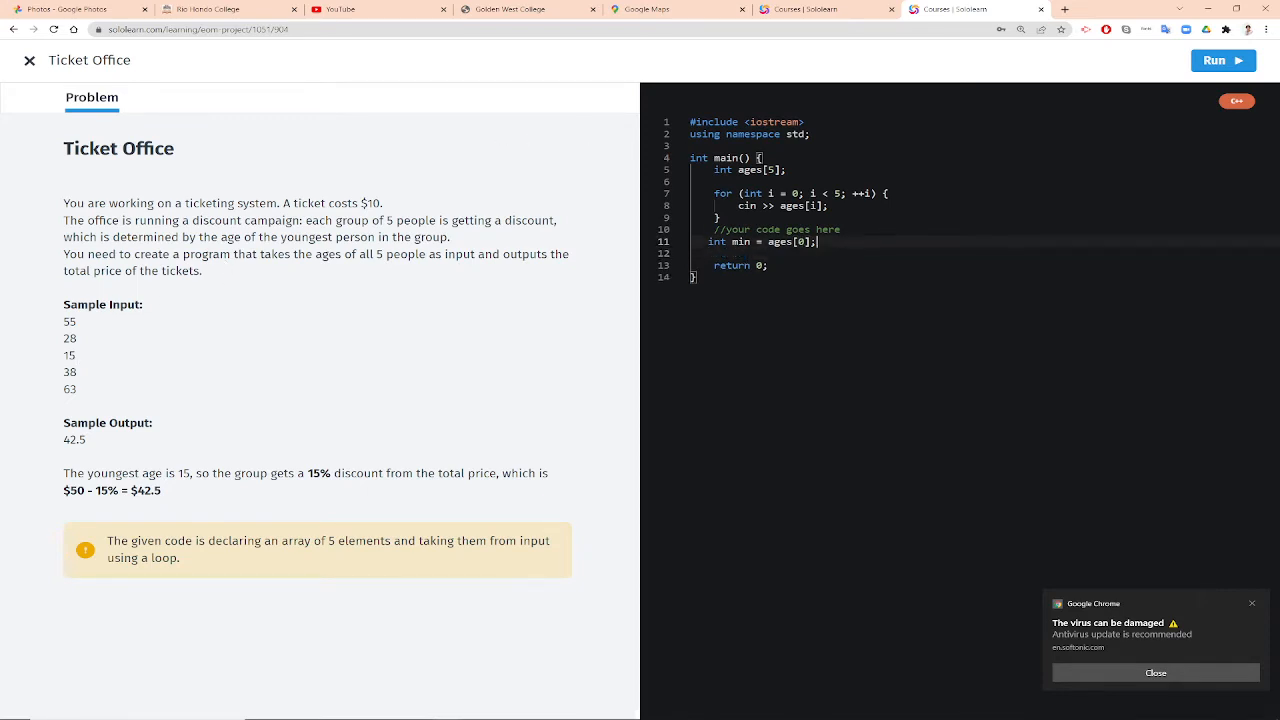
text(// min =)
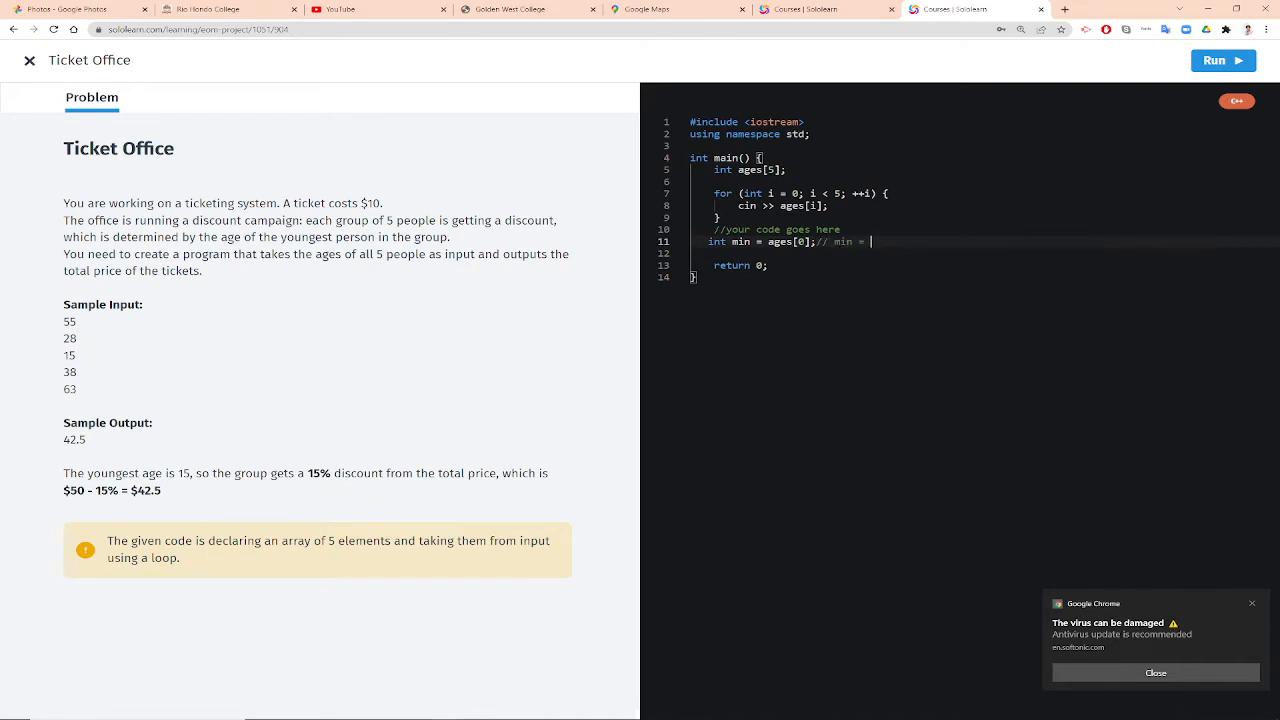
text(55)
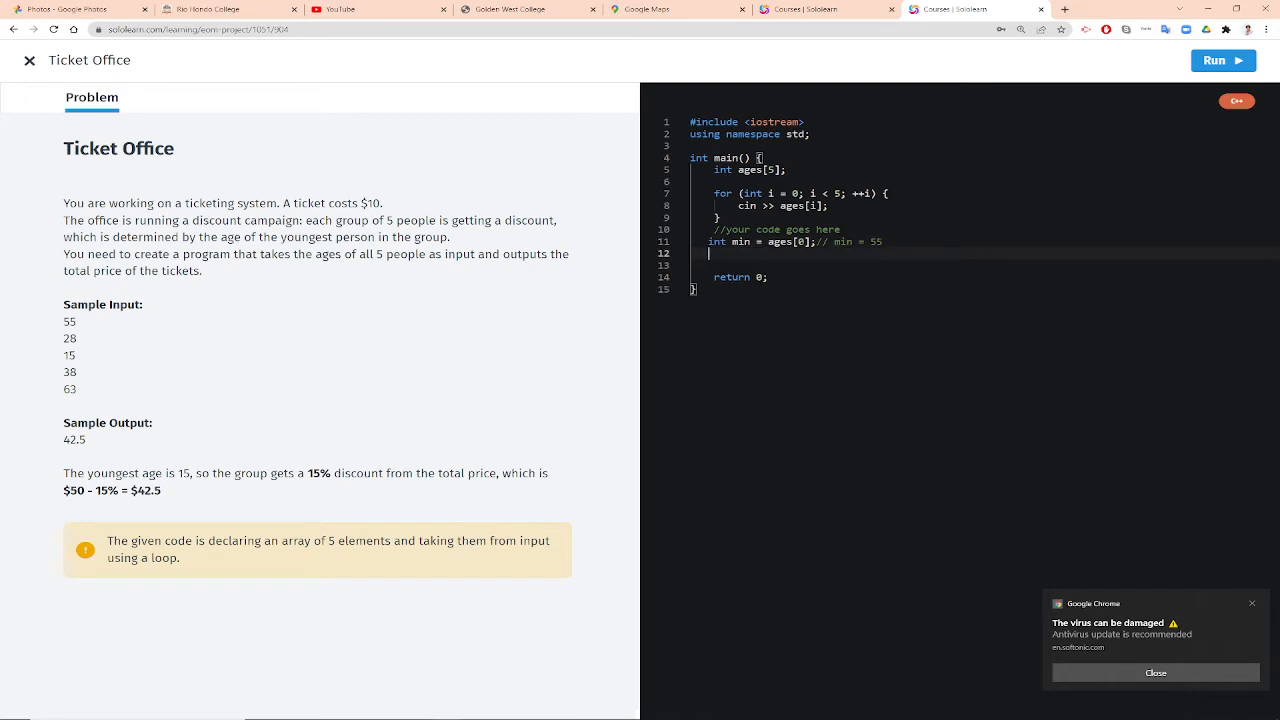
Step: Add the loop header for (int i = 1; i < 5; i++) with its braces
text(for)
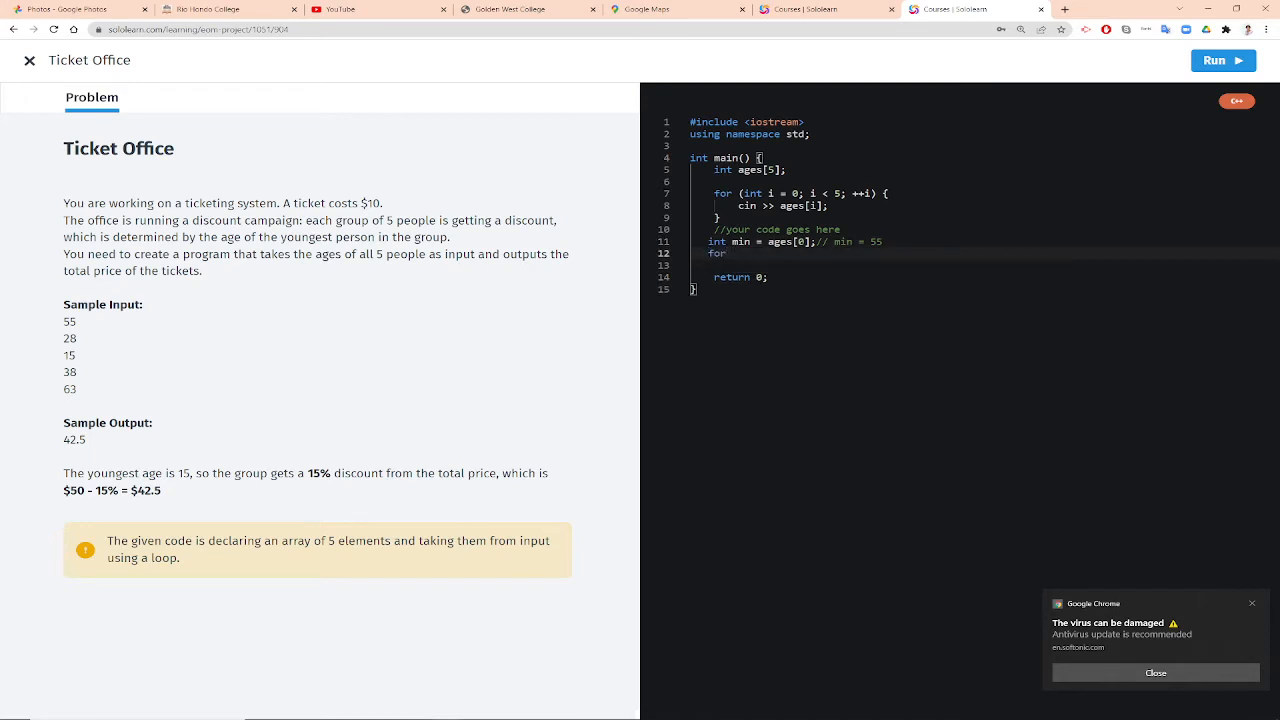
text((int i =1 ; i <)
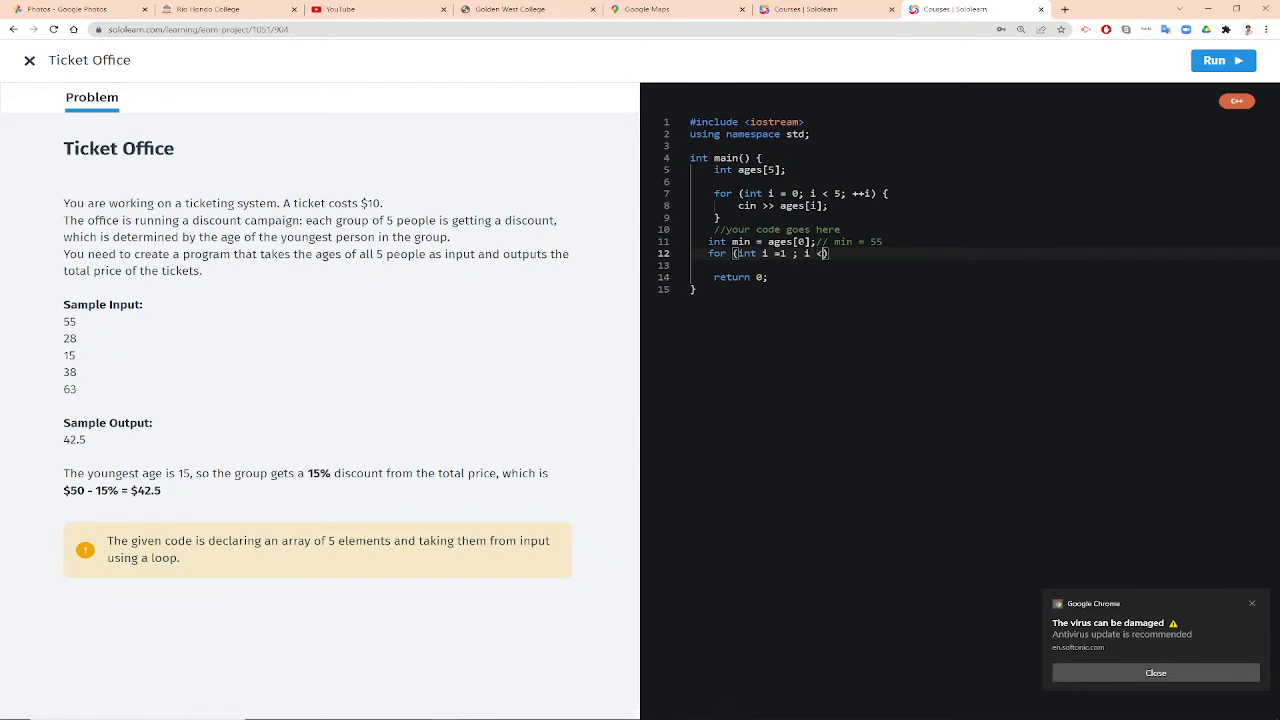
text(5))
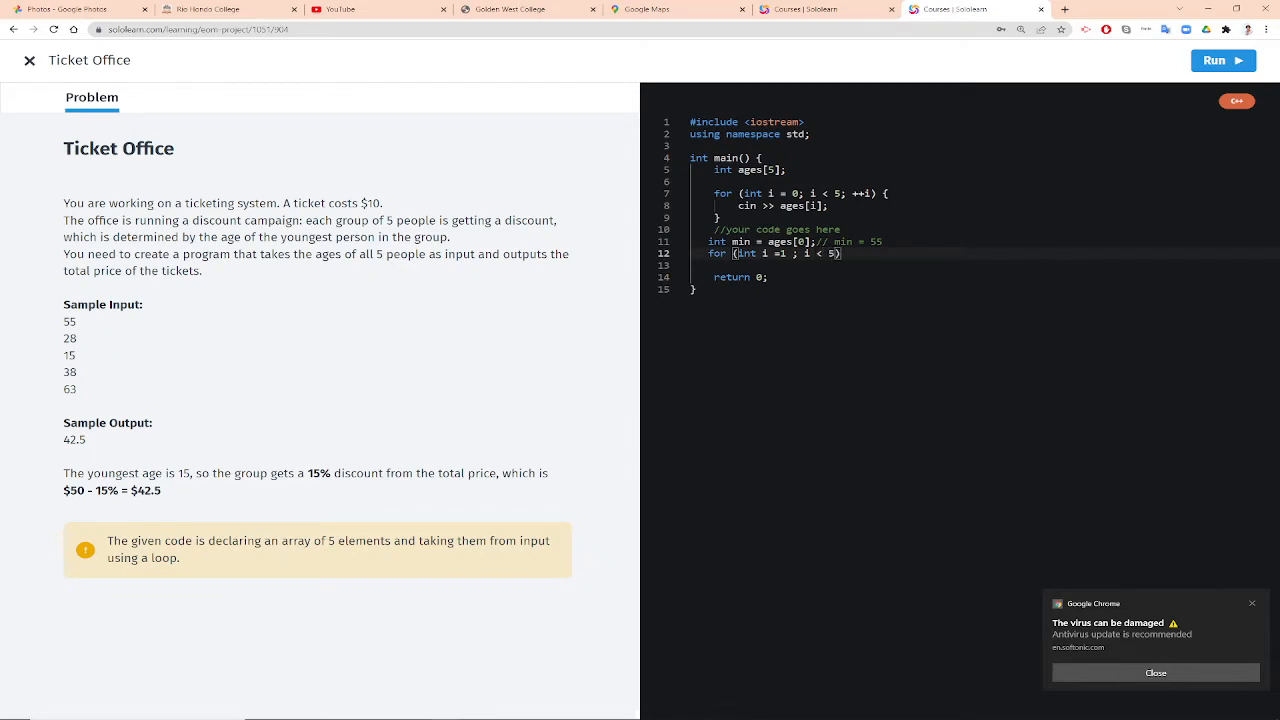
text(i++)
text({)
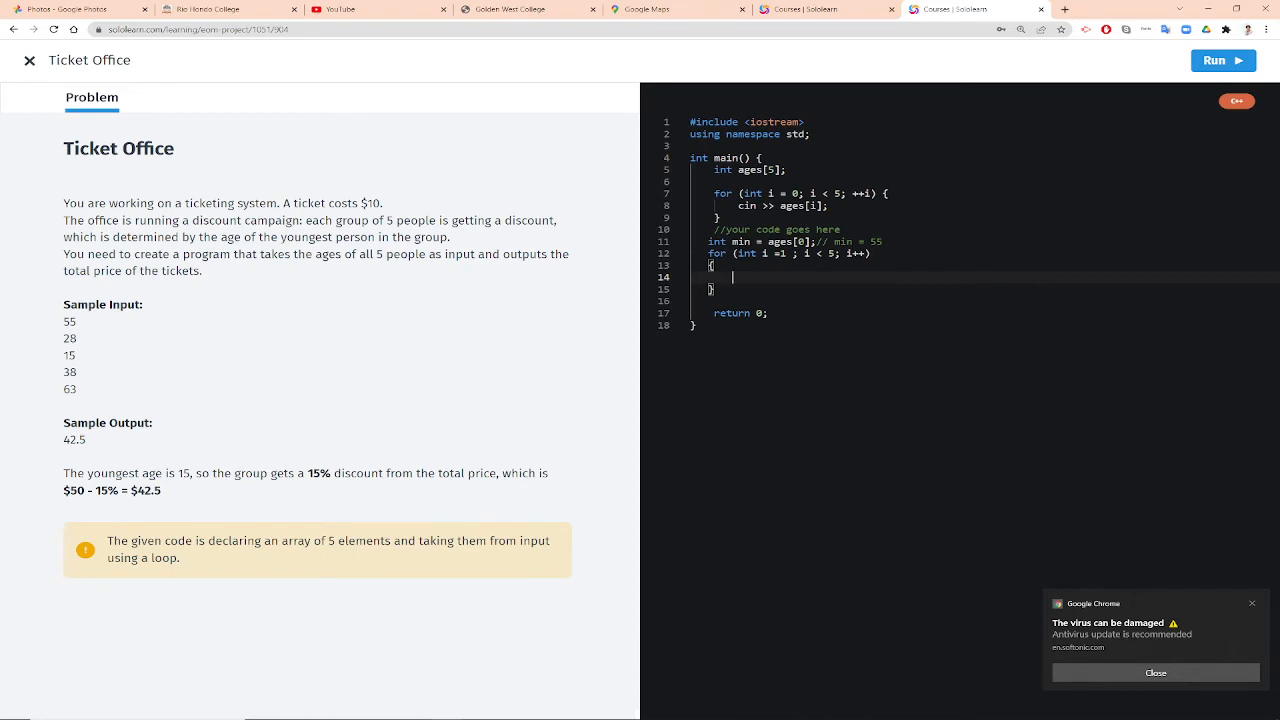
Step: Inside the loop write if (ages[i] < min) with body min = ages[i];
text(if (ages[)
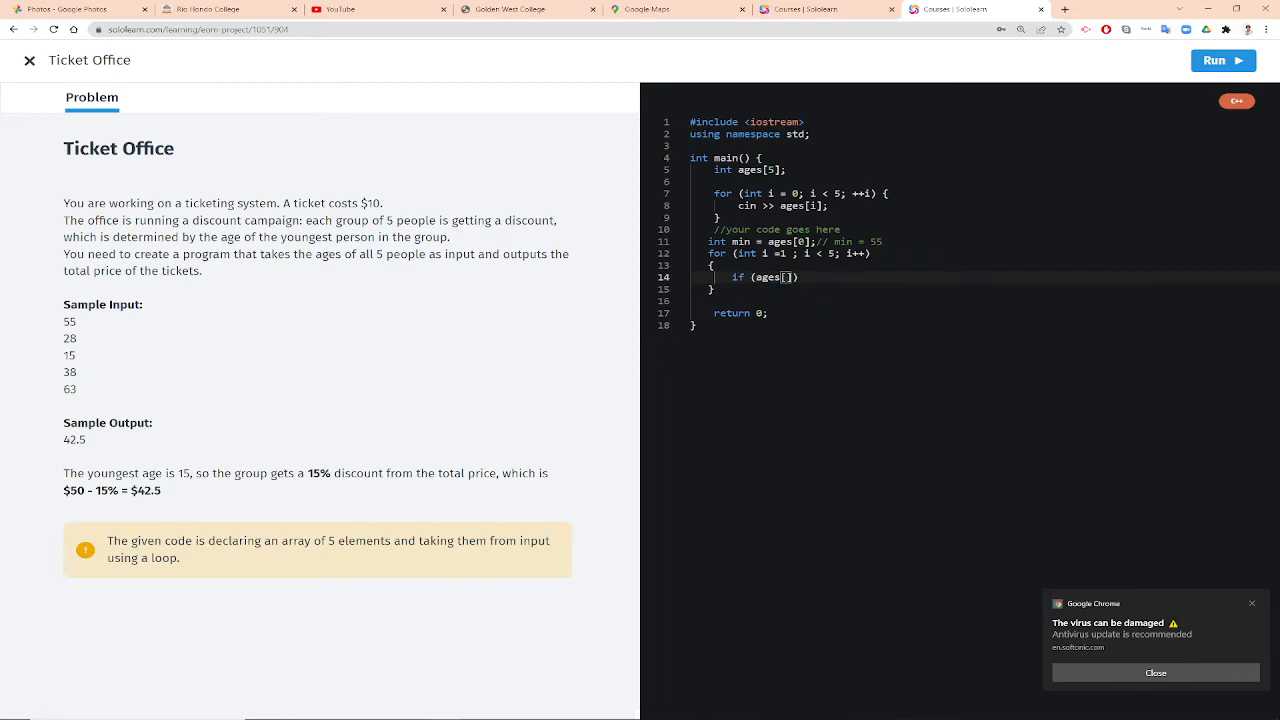
text(i)
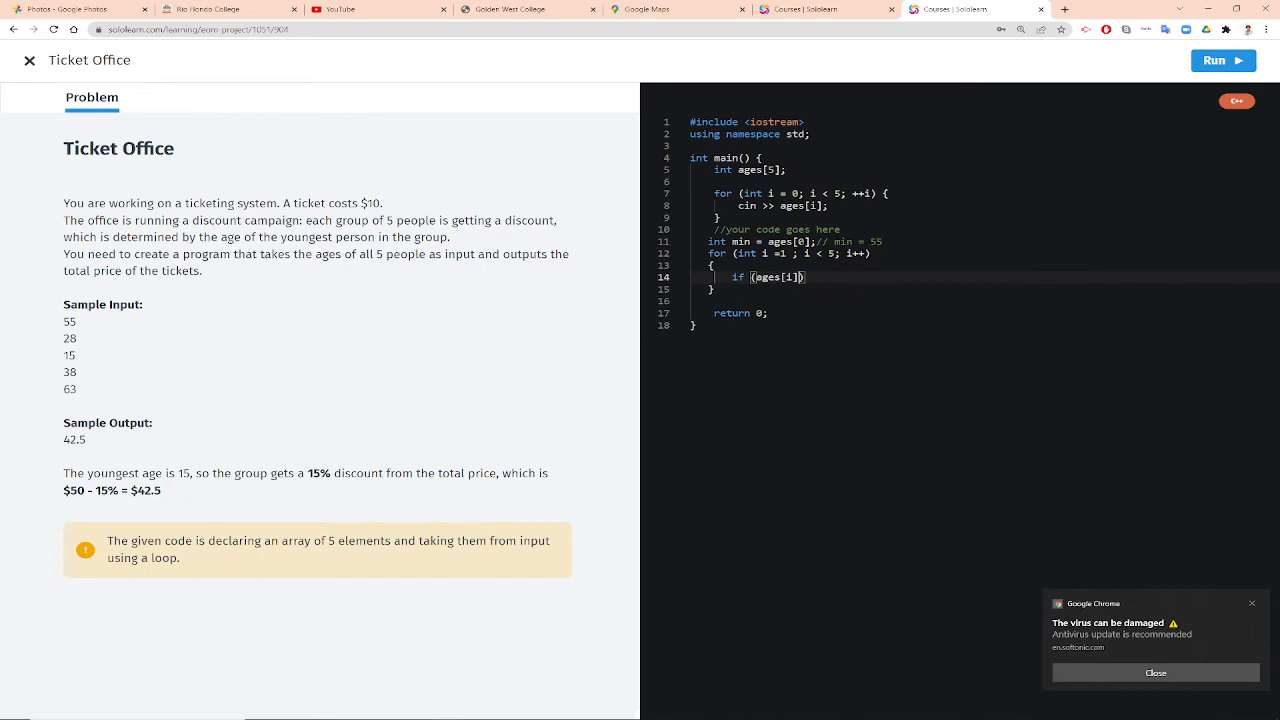
text(<)
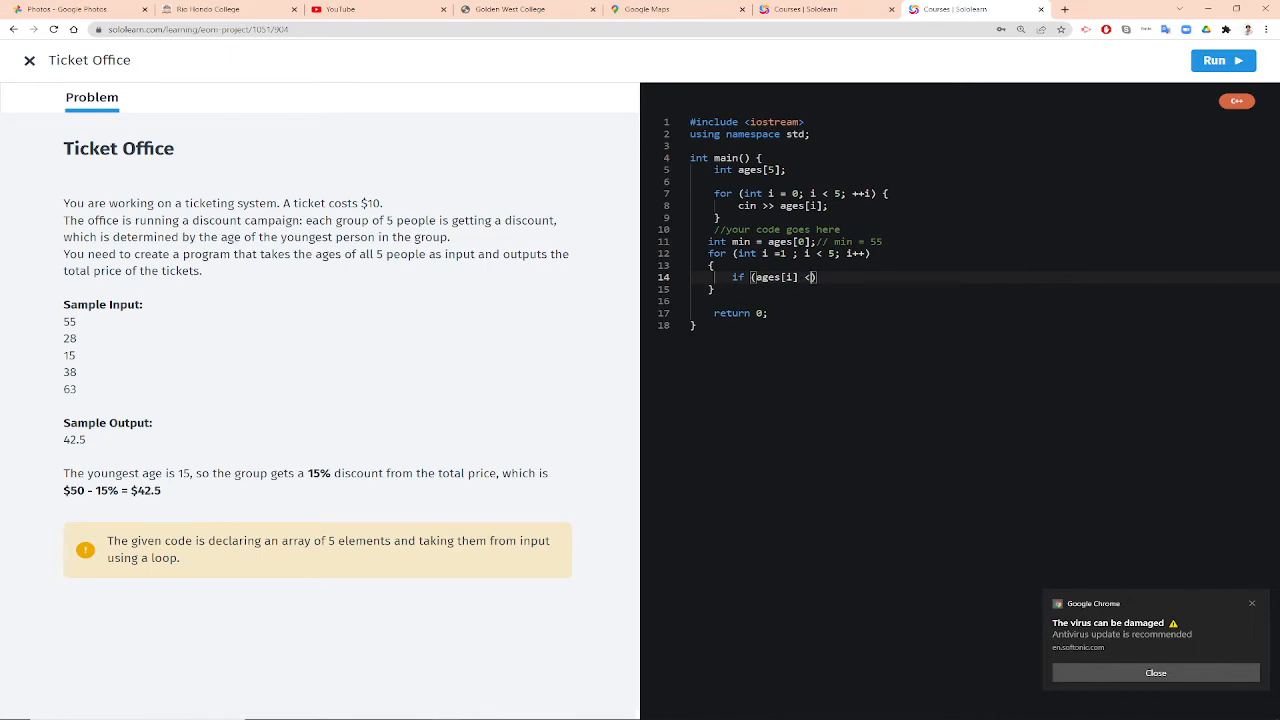
text(min)
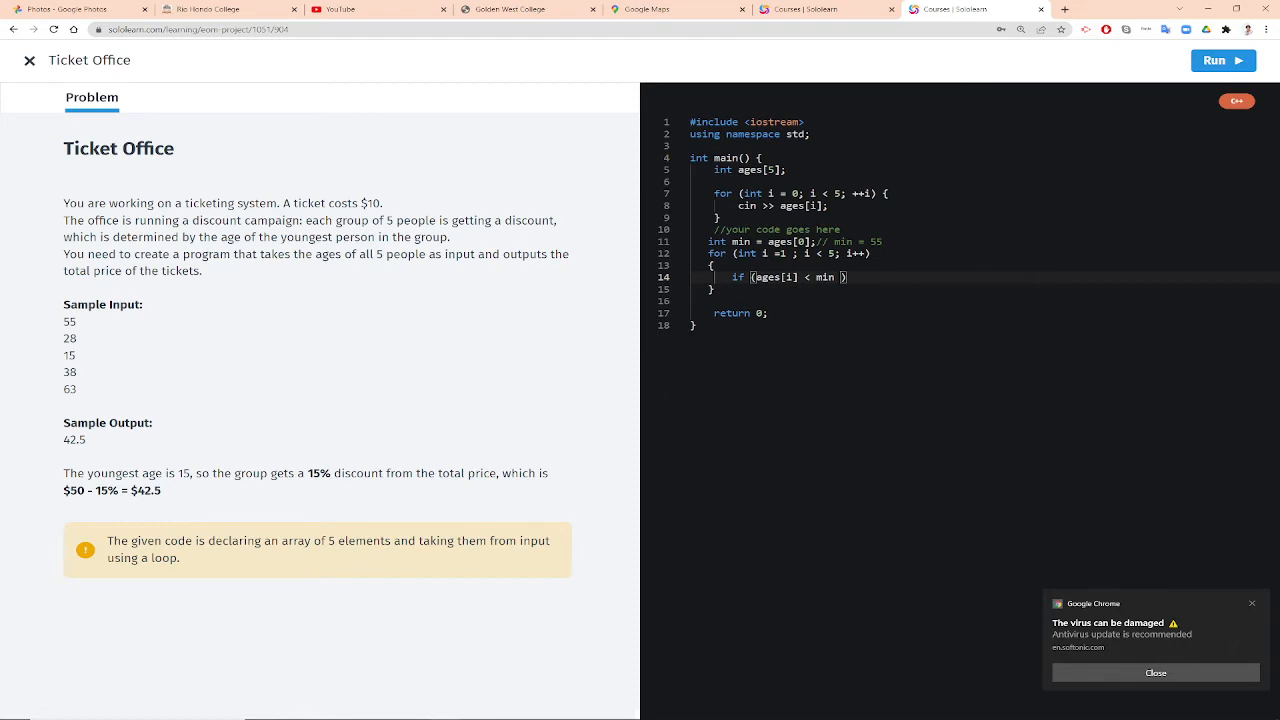
key(enter)
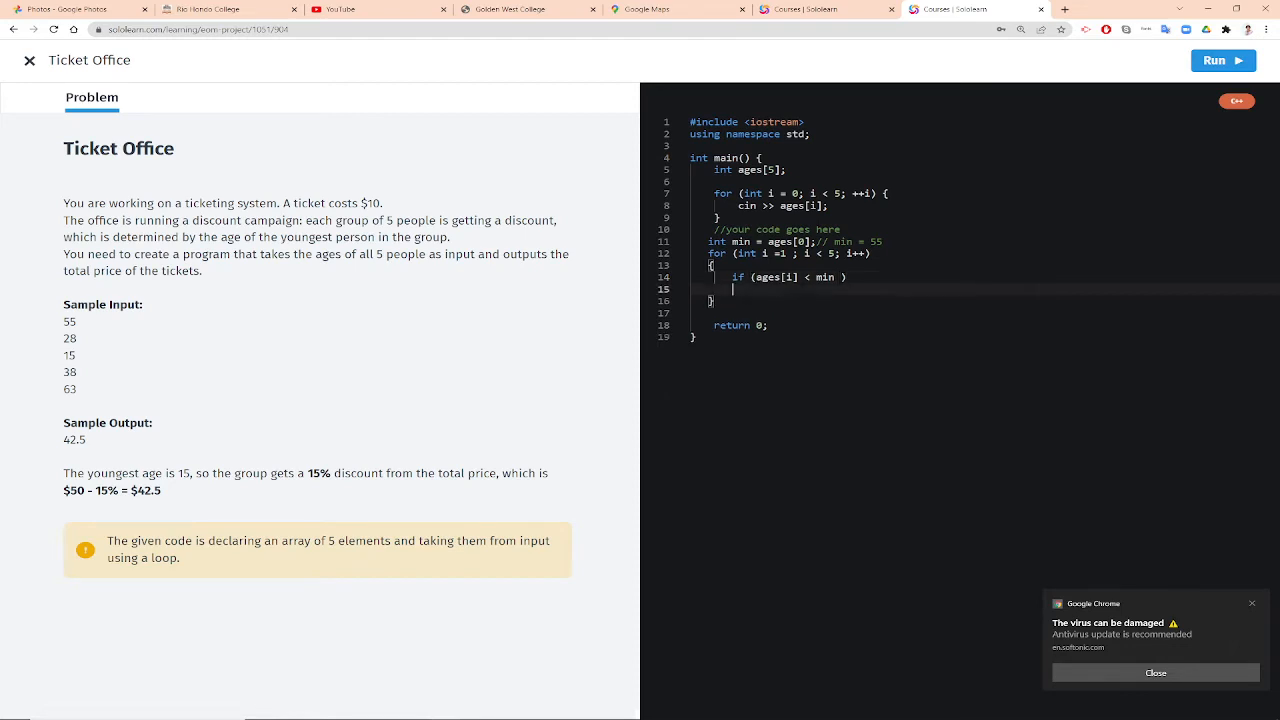
text(min)
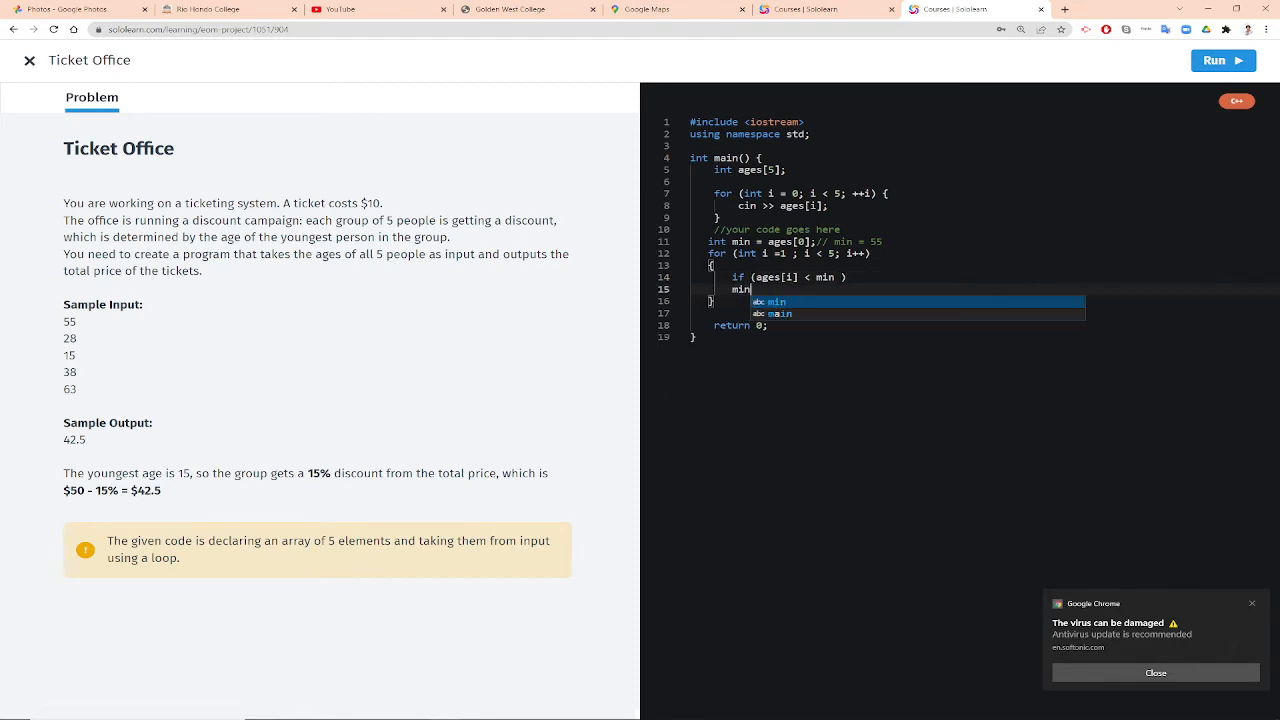
text(= age)
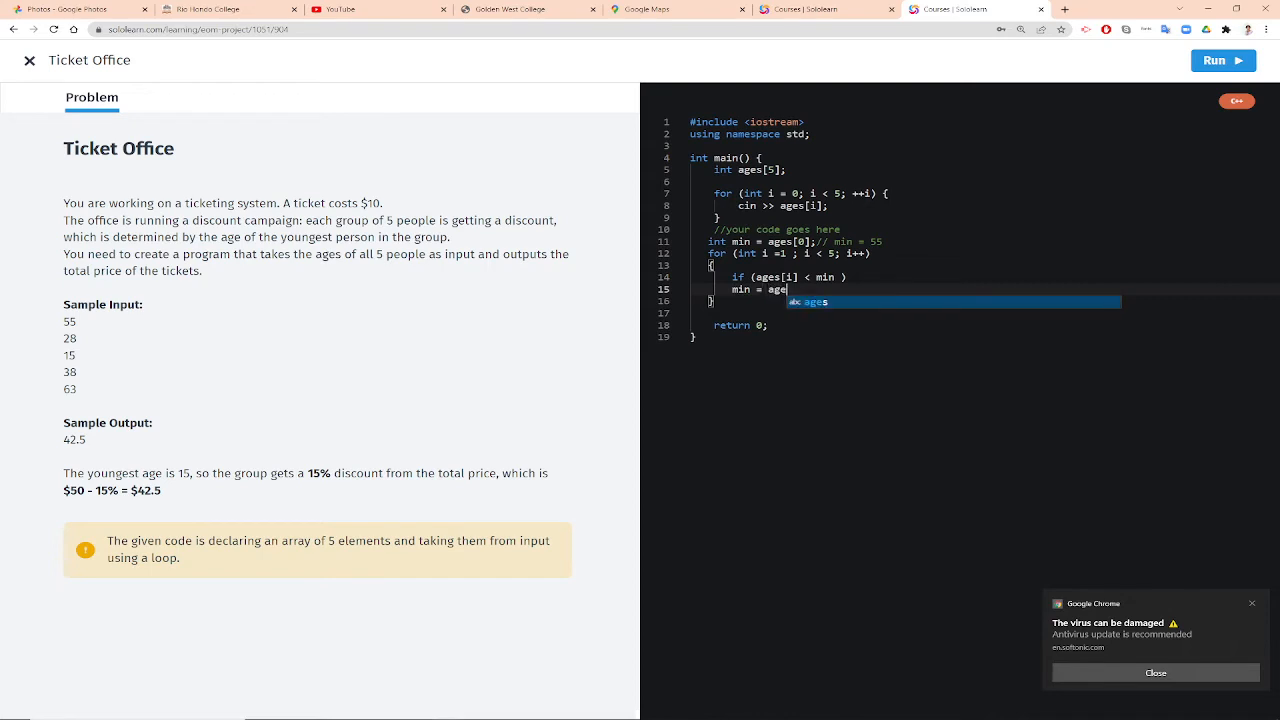
text(s[i];)
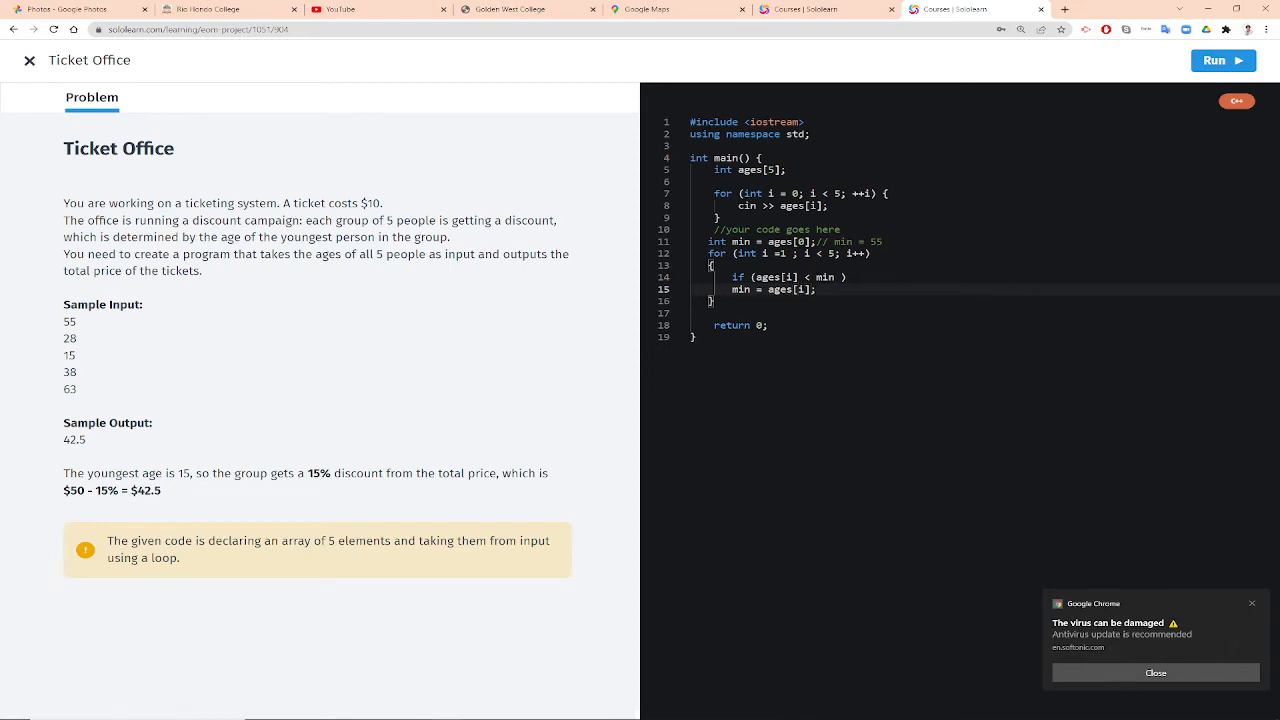
mouse_move(256, 388)
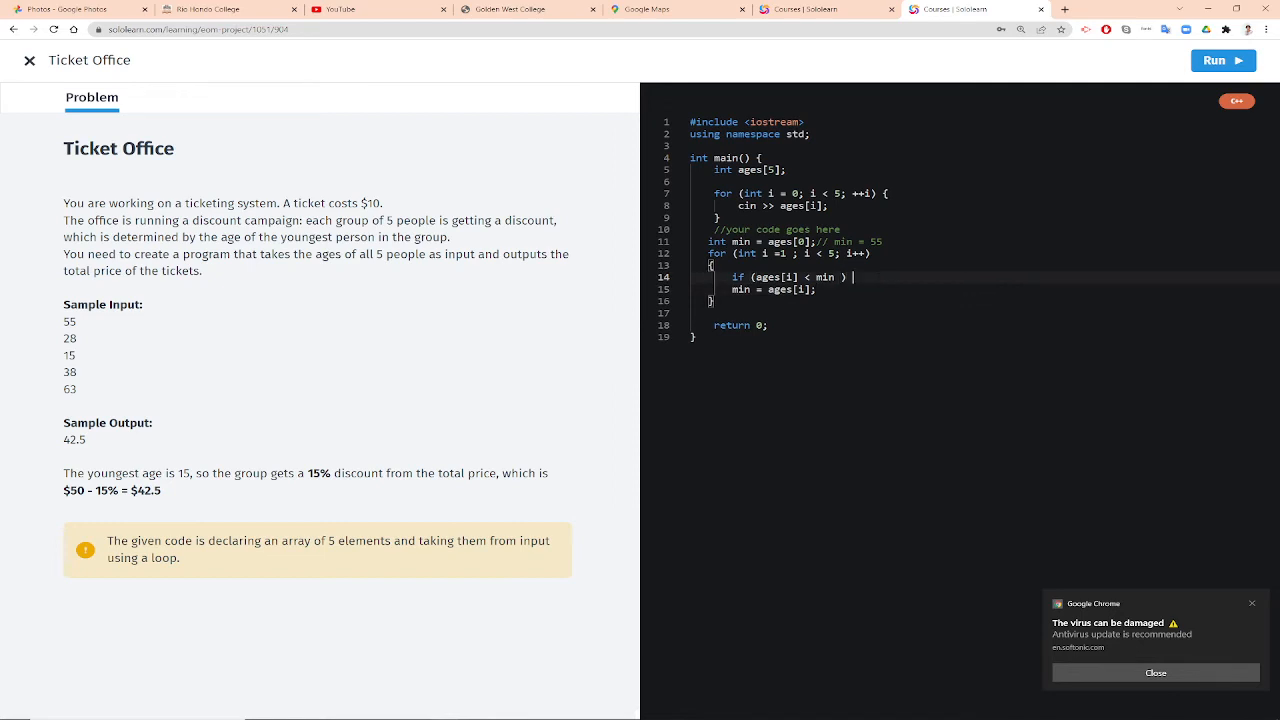
Step: Comment // min =28 , new min = 15 beside the if check and begin a cout line after the loop
text(// min =)
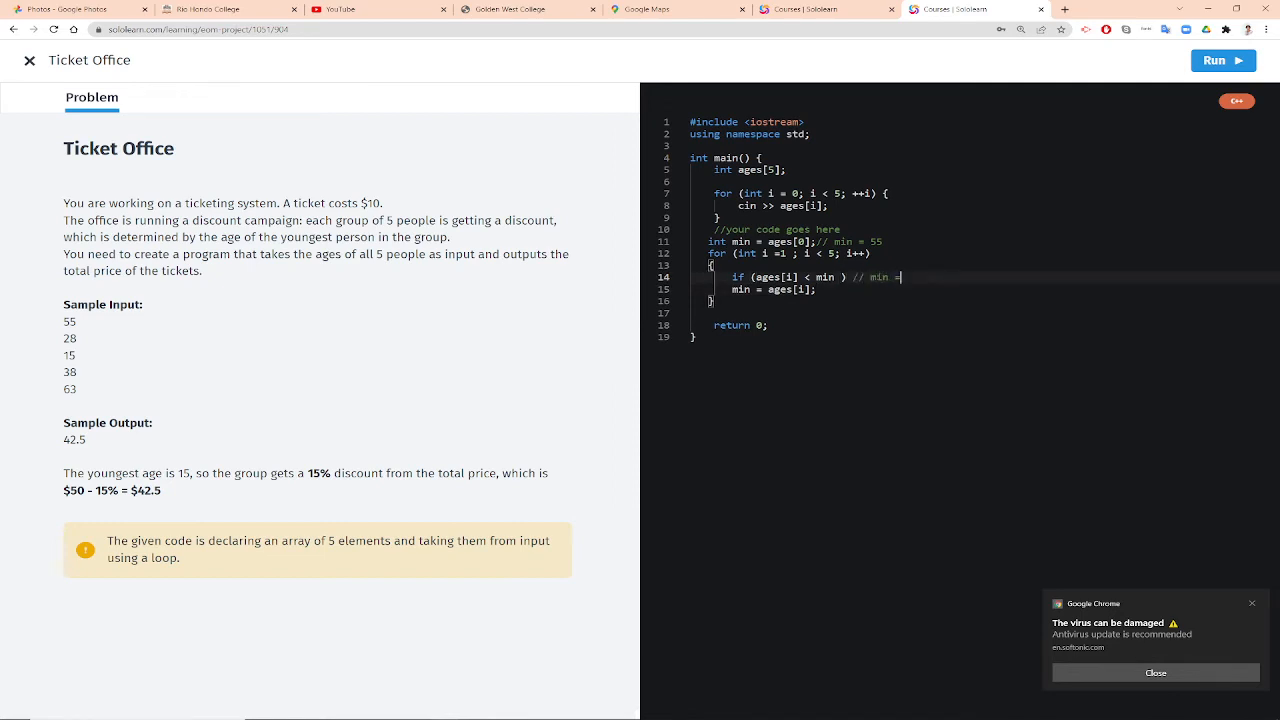
text(2)
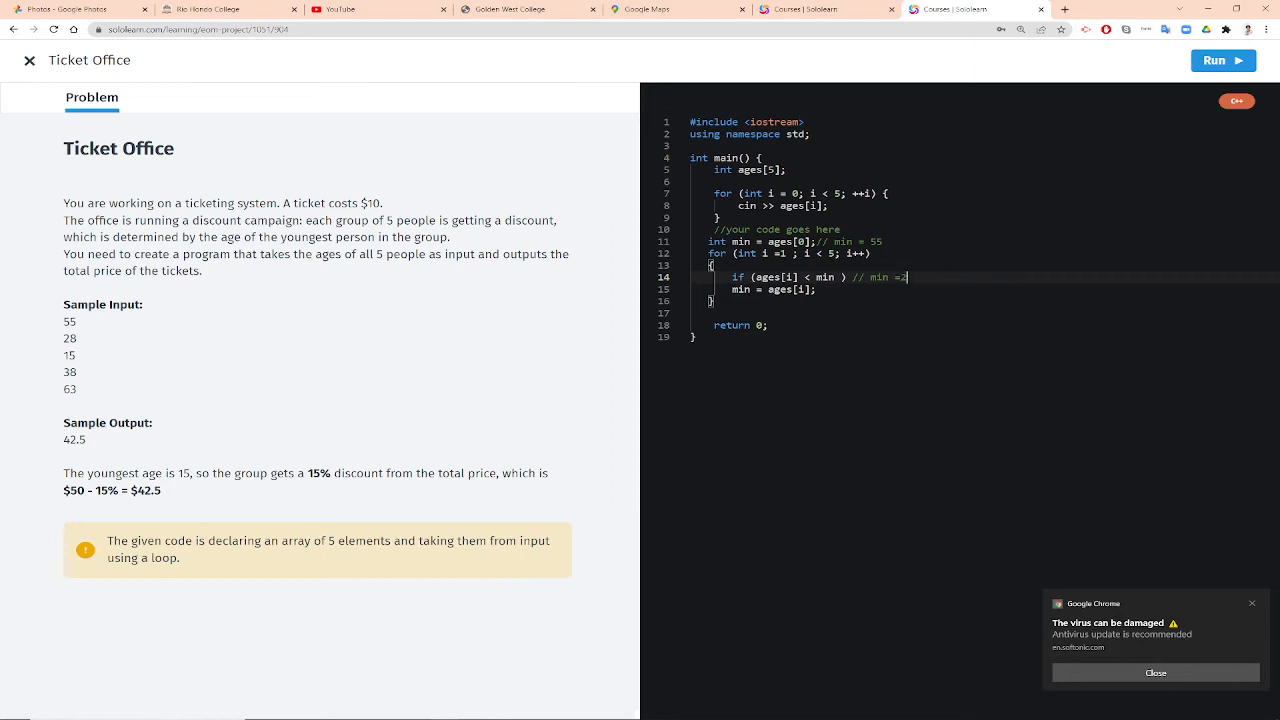
text(8)
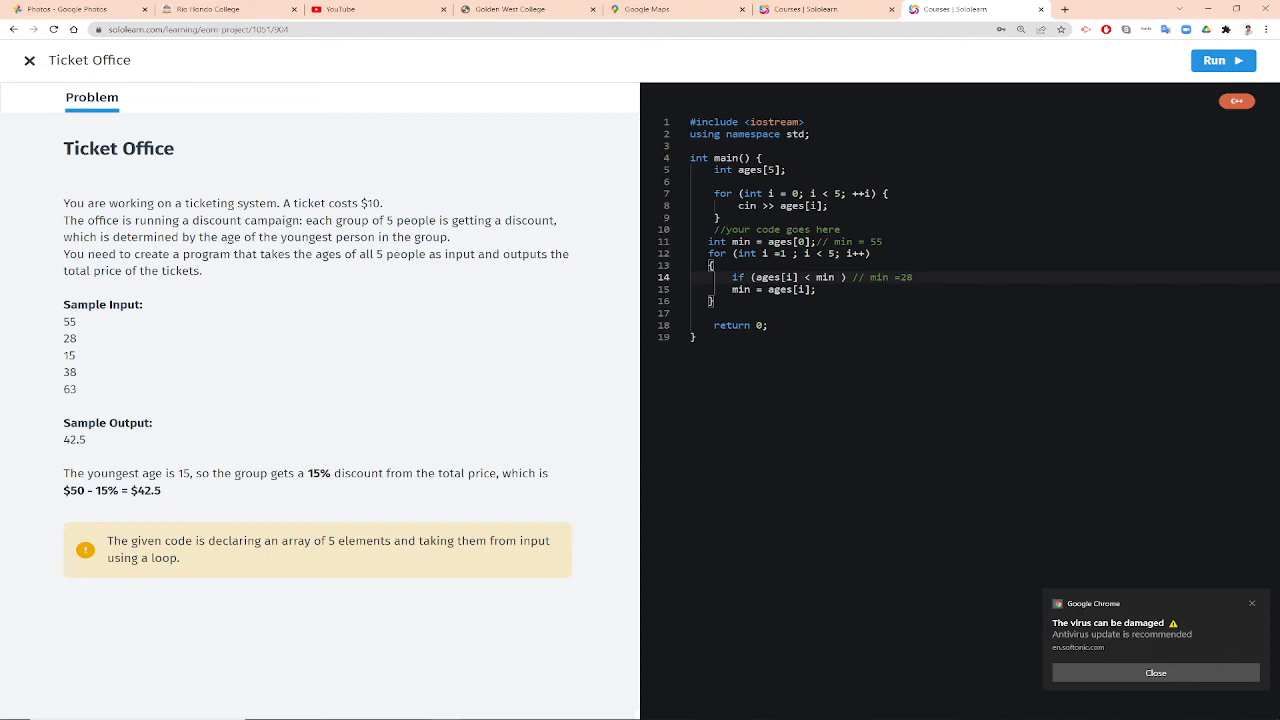
text(, new min = 15)
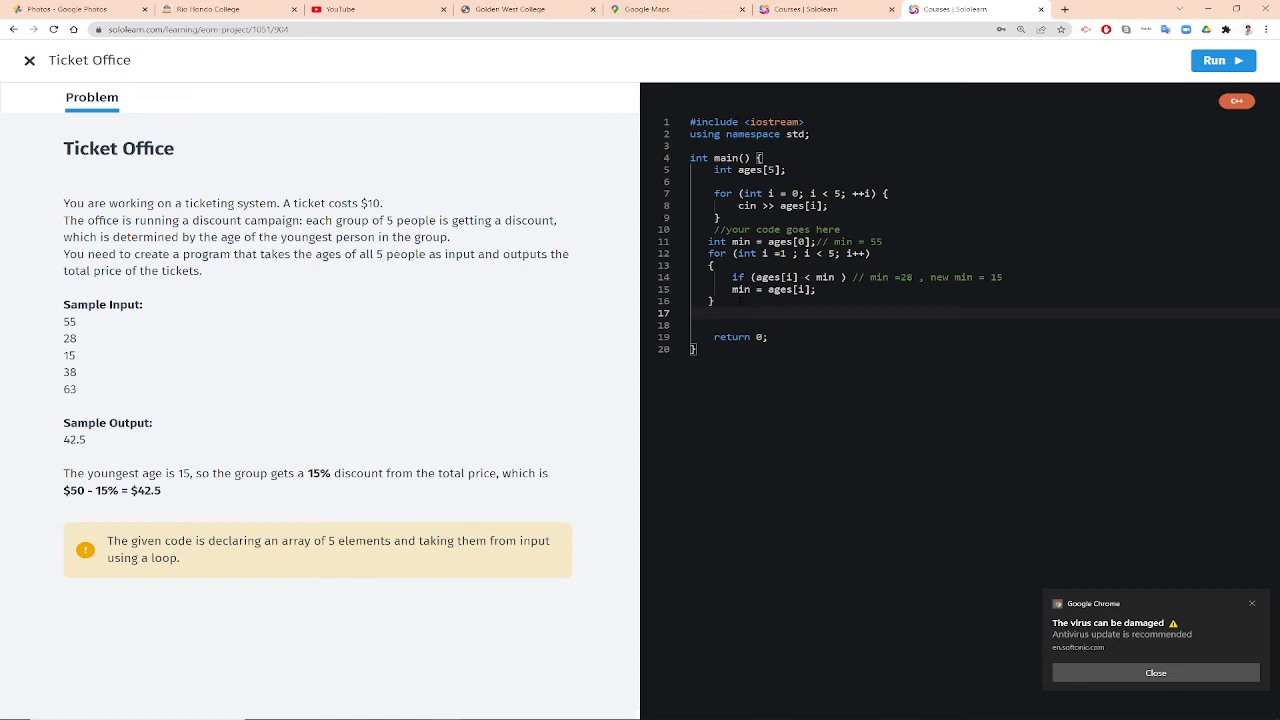
text(cout)
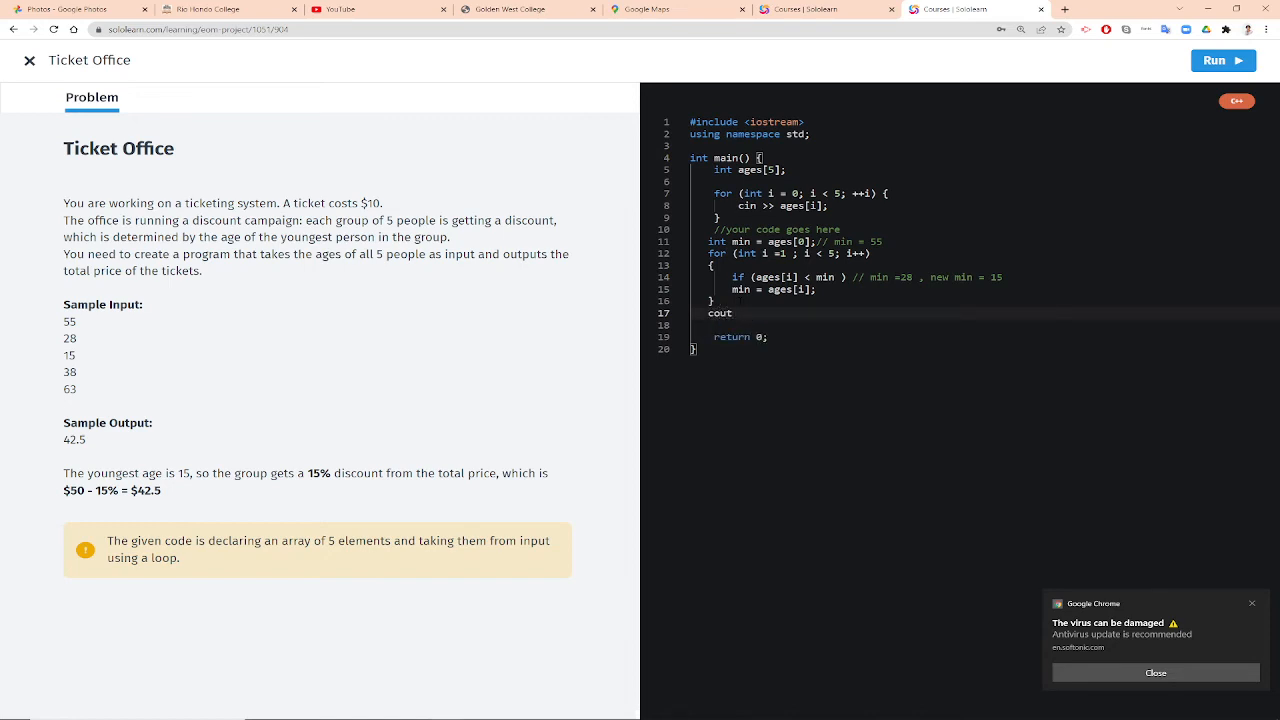
Step: Complete the output as cout << 50 - (min/100. *50); for the discounted price
text(<< 5)
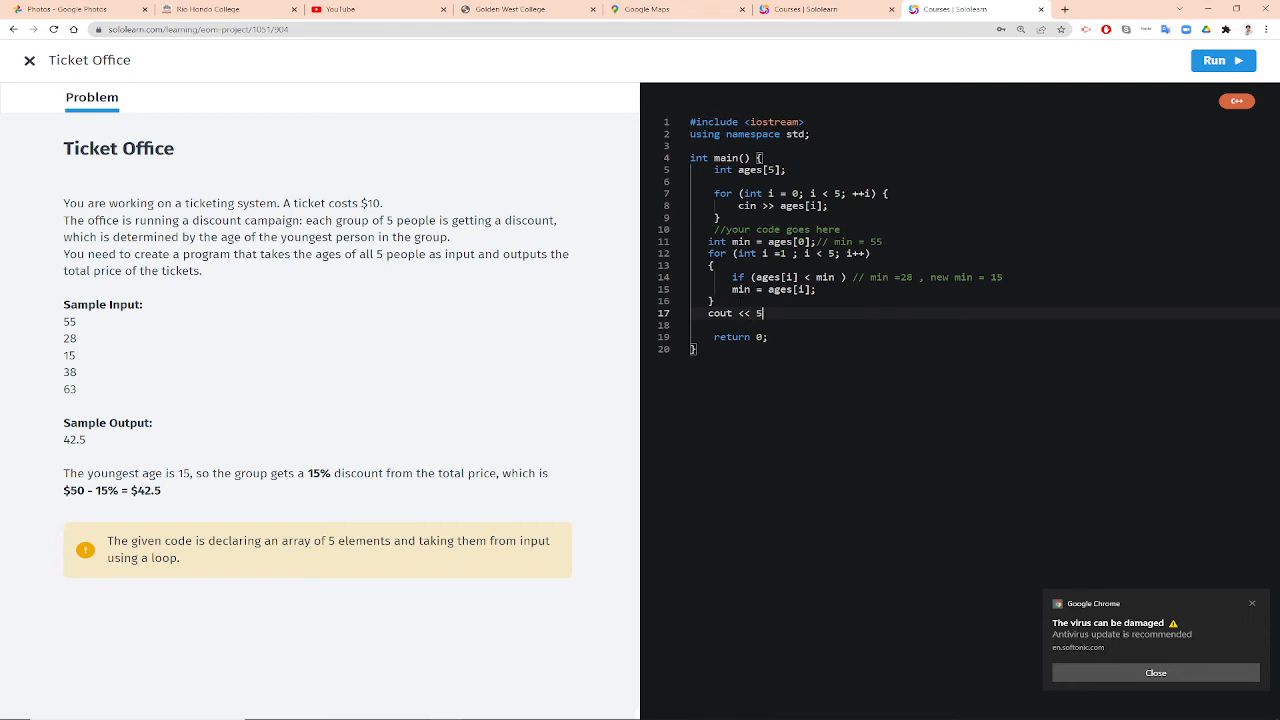
text(0 -)
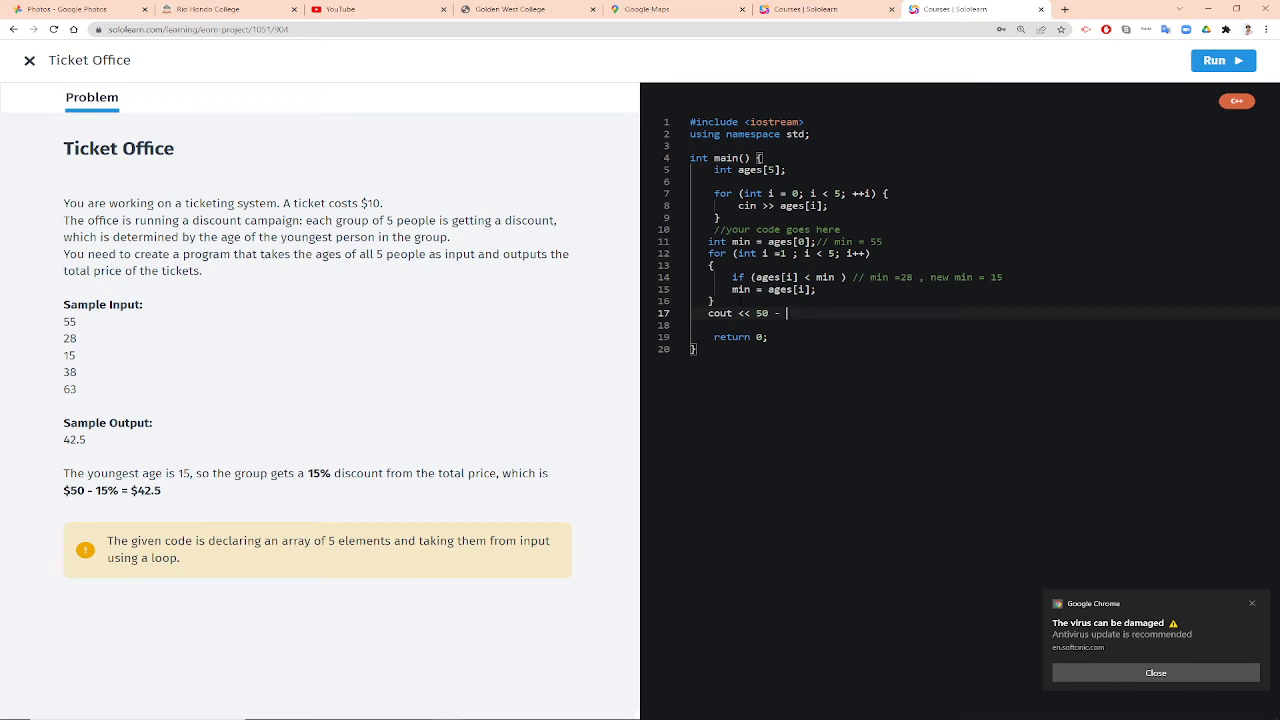
text(min/100. ))
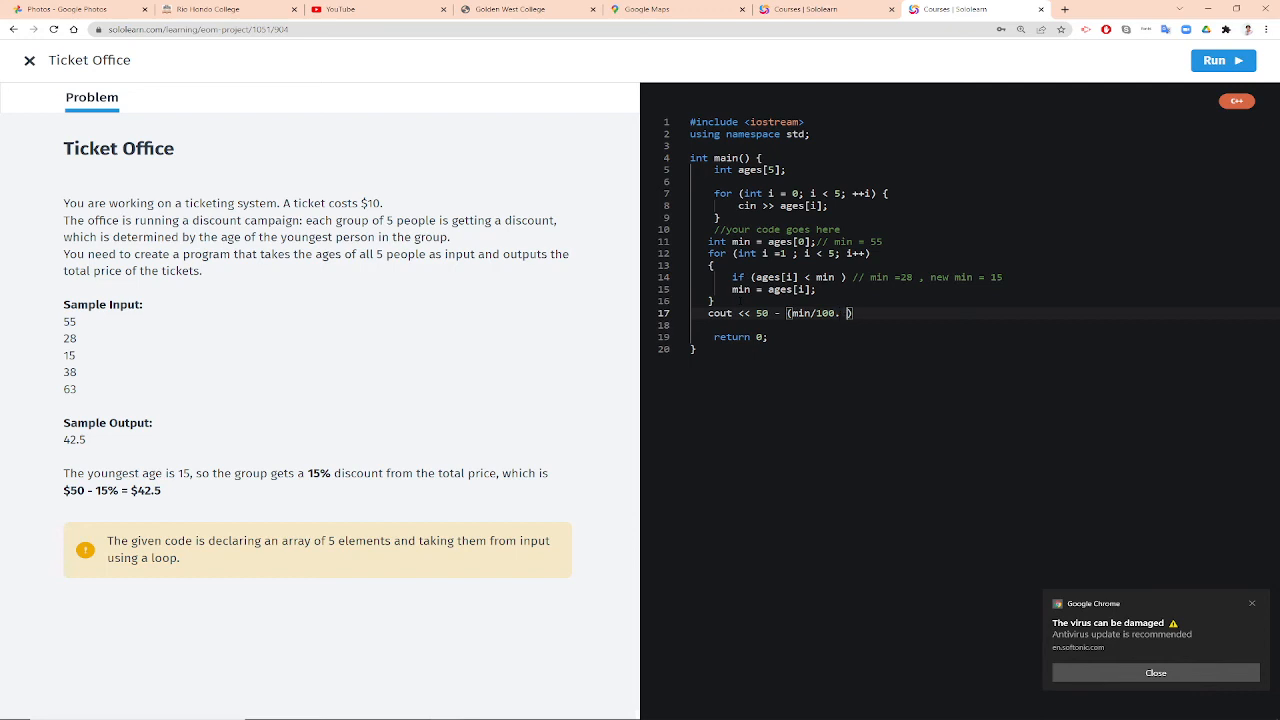
text(*50)
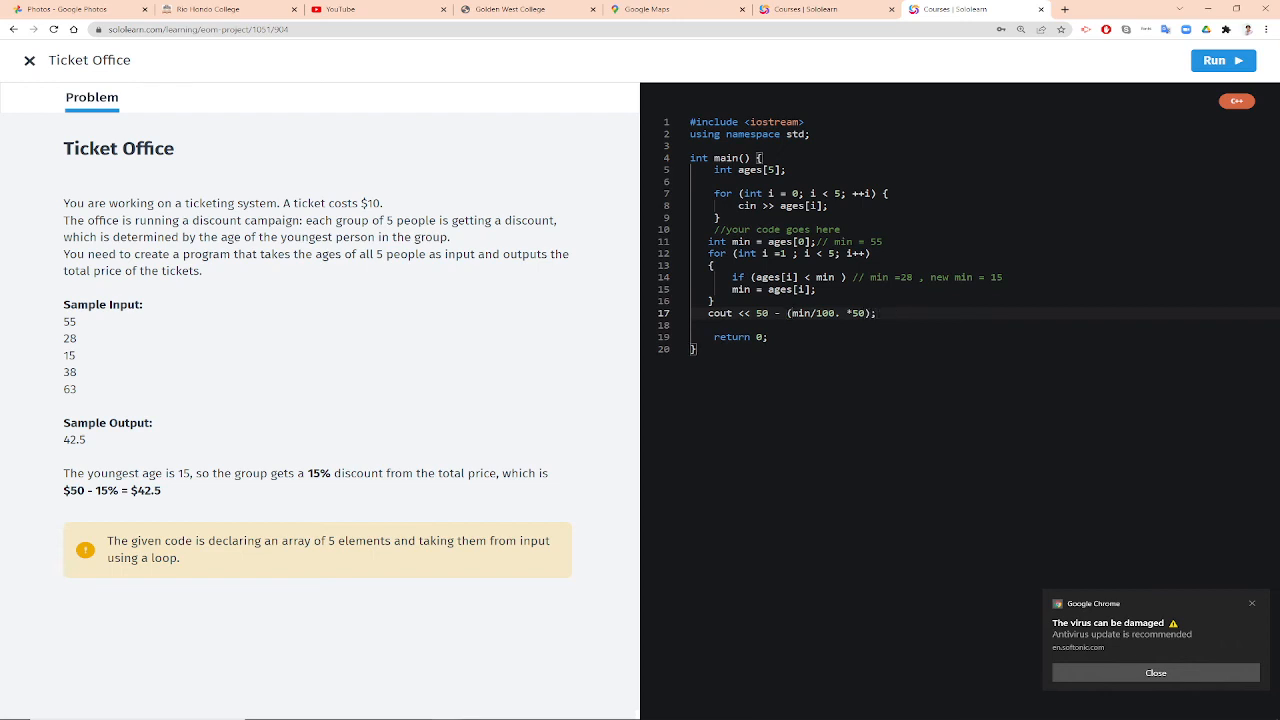
mouse_move(516, 440)
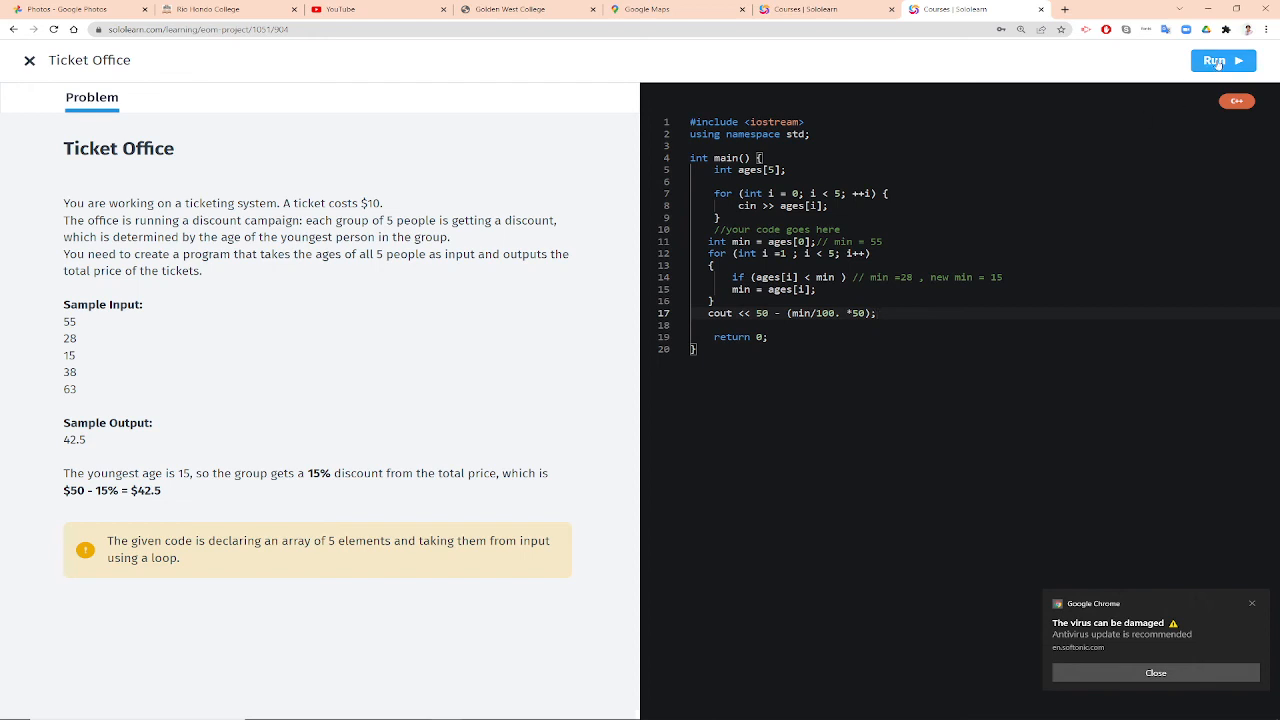
Step: Run the solution and review the results: test cases output 44.5, 37.5 and 22.5, challenge solved
click(1224, 60)
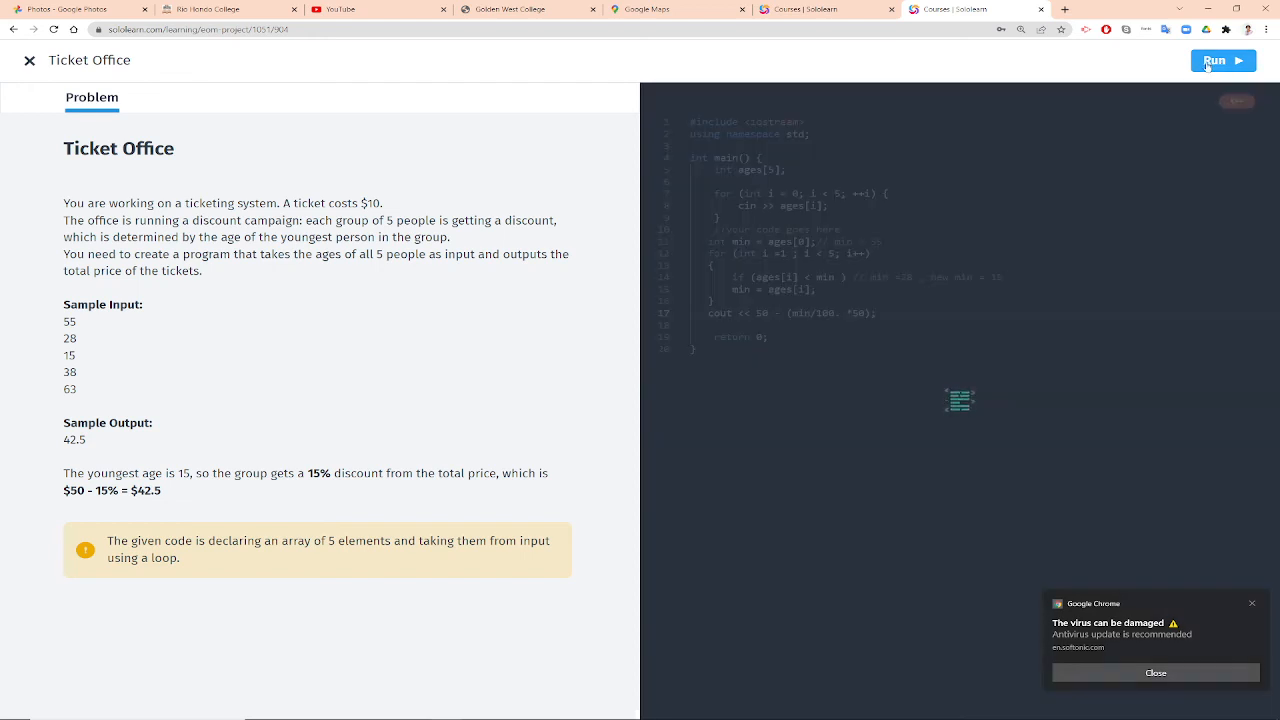
click(1224, 60)
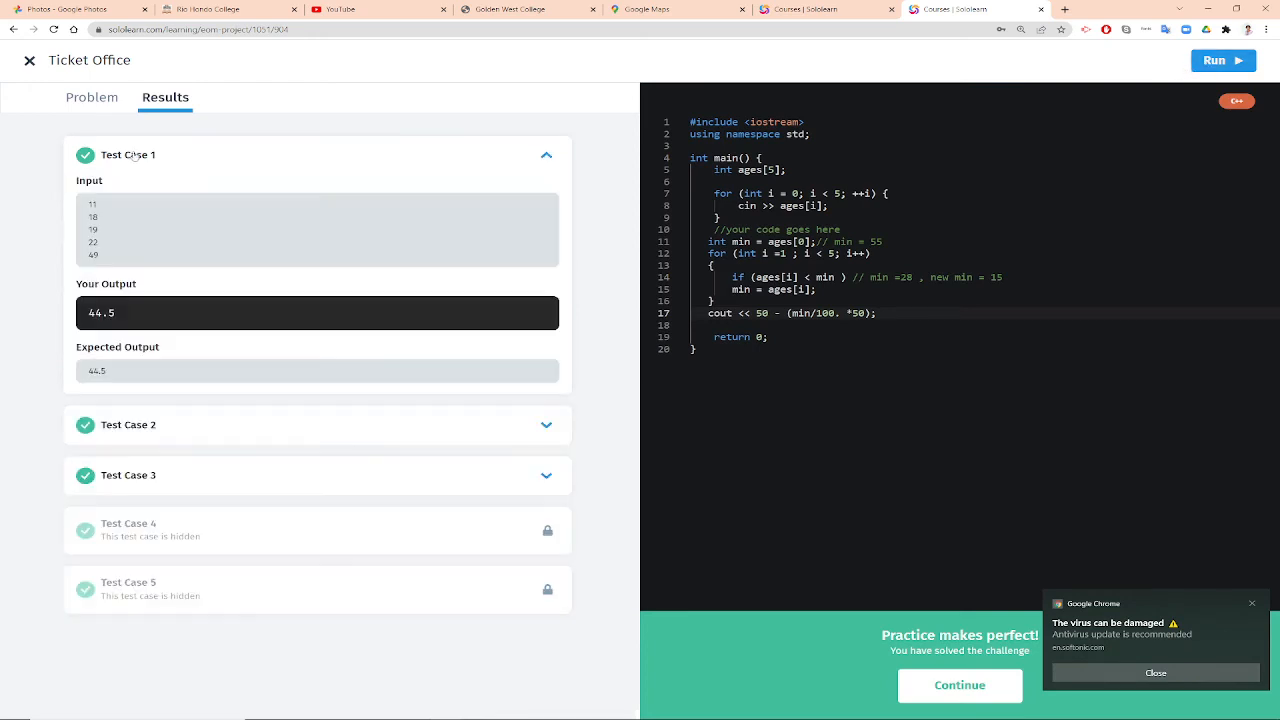
mouse_move(100, 216)
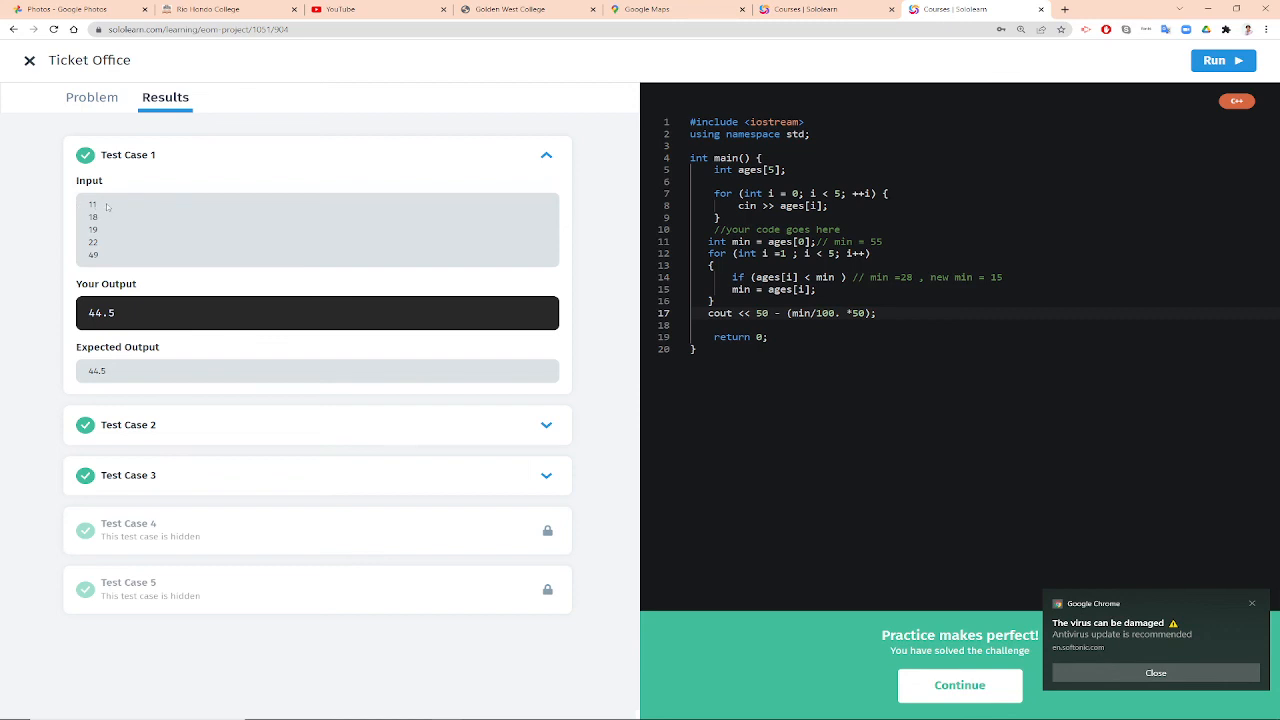
mouse_move(112, 380)
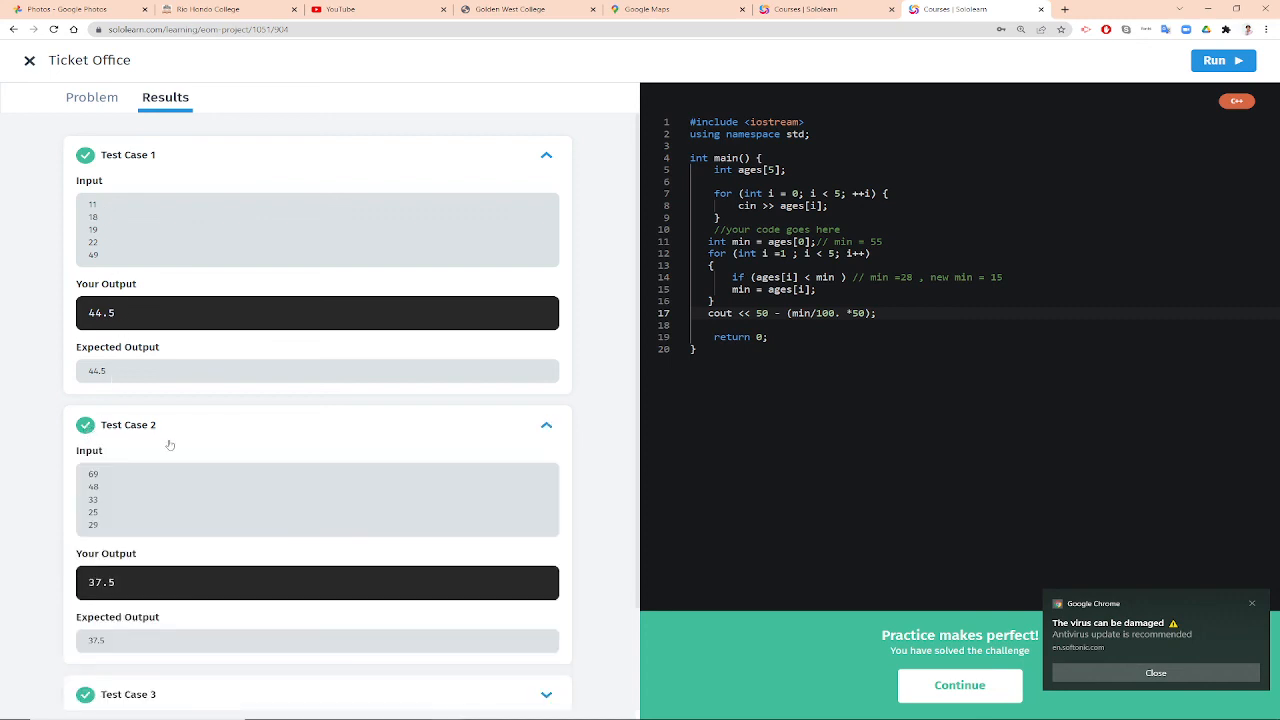
scroll(down, 3)
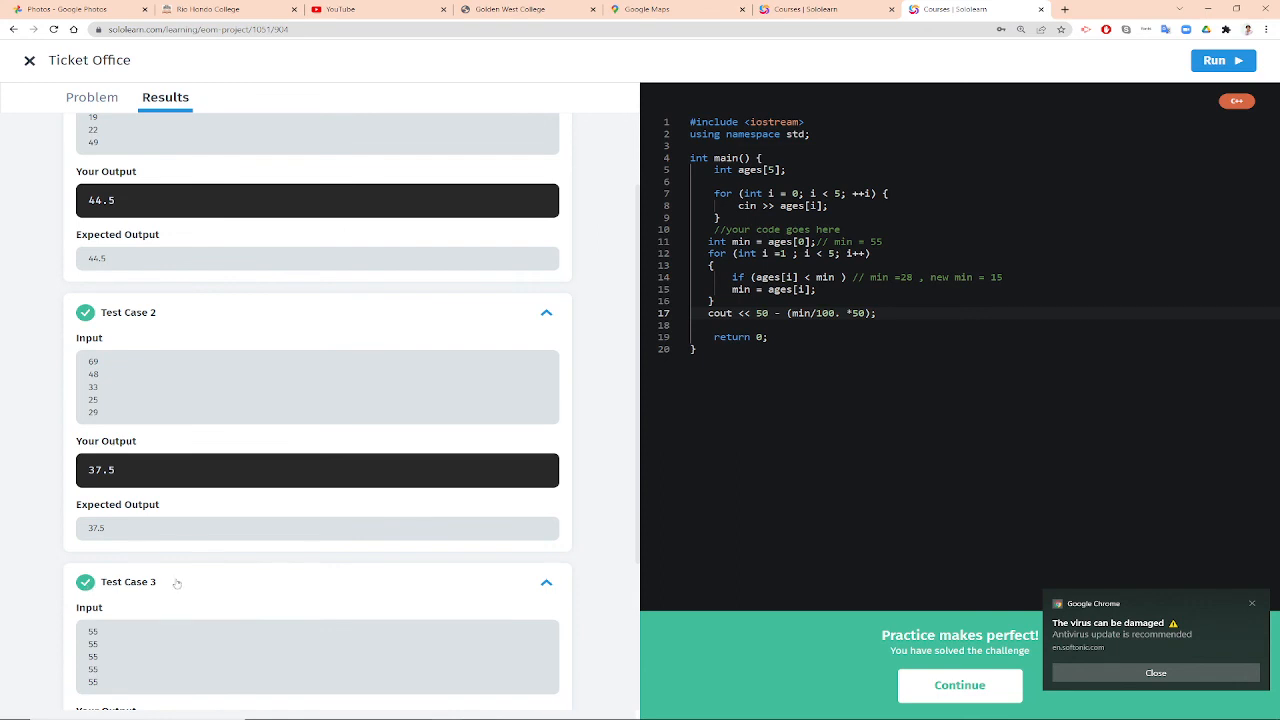
scroll(down, 3)
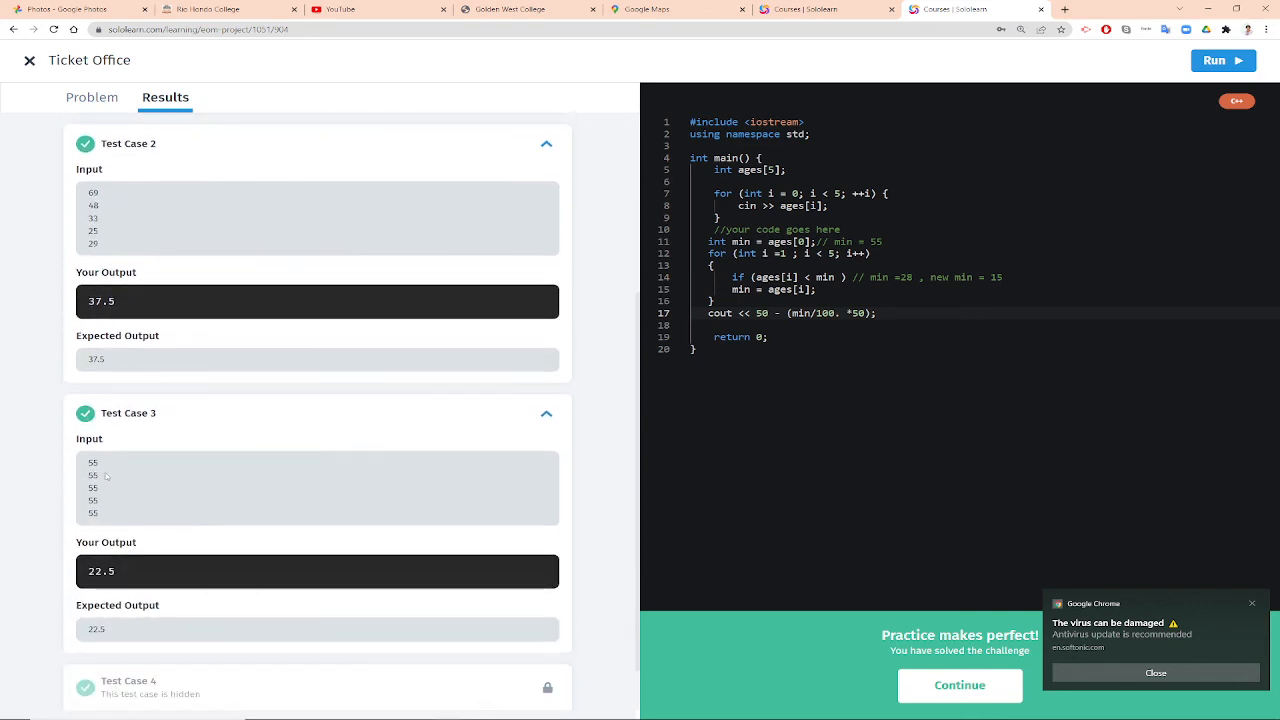